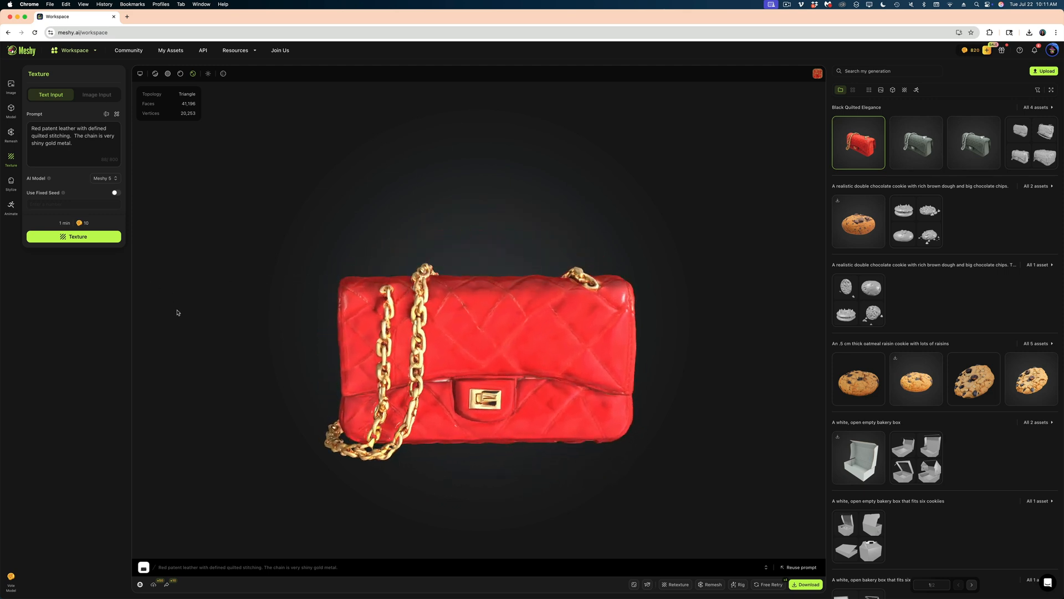
# - Leave the red quilted handbag workspace for the Community gallery of shared models
pyautogui.click(807, 584)
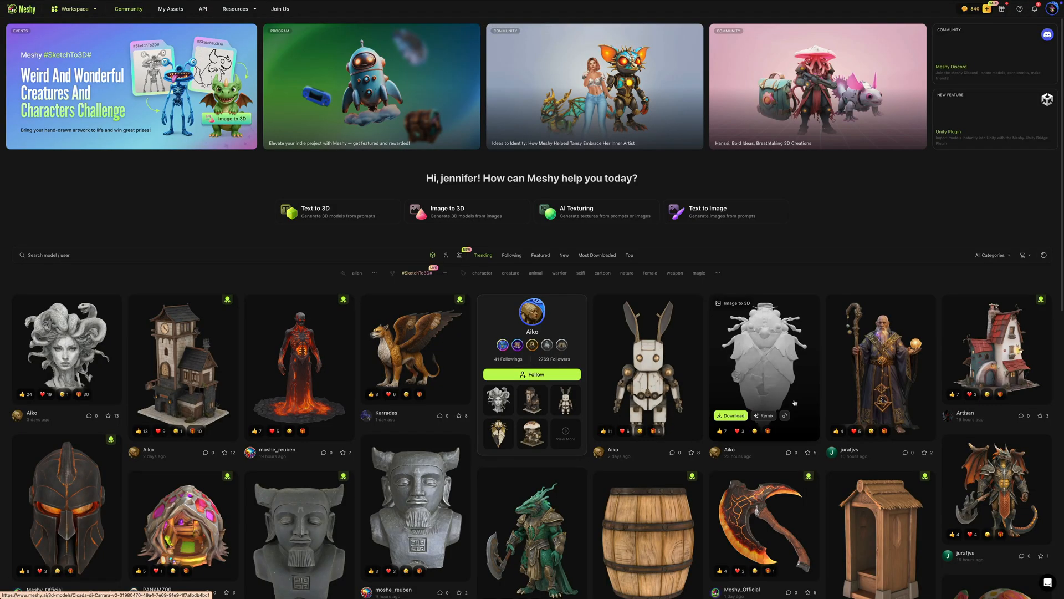
pyautogui.scroll(-3)
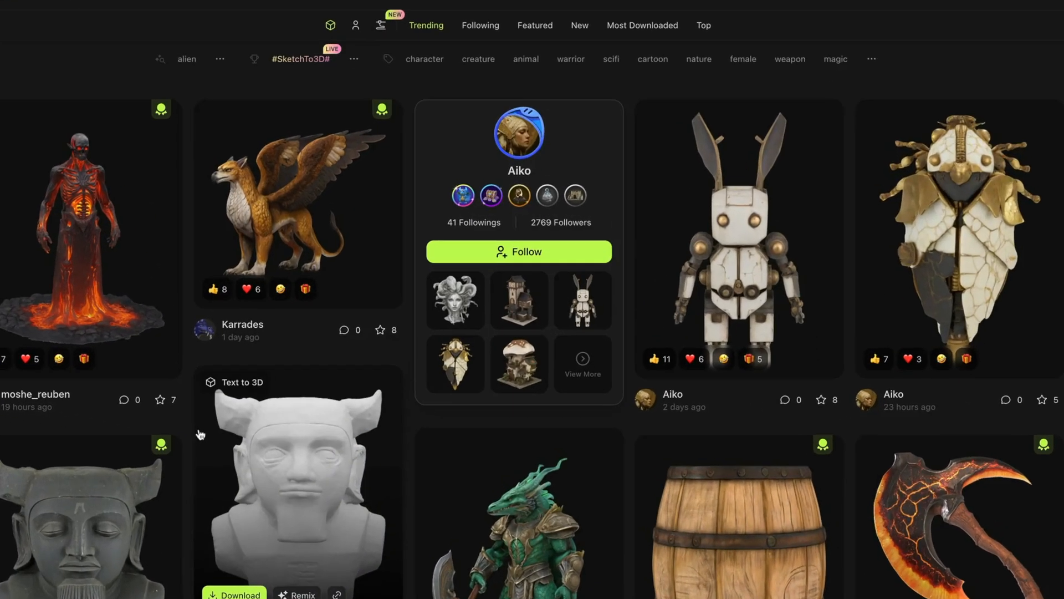
pyautogui.scroll(-3)
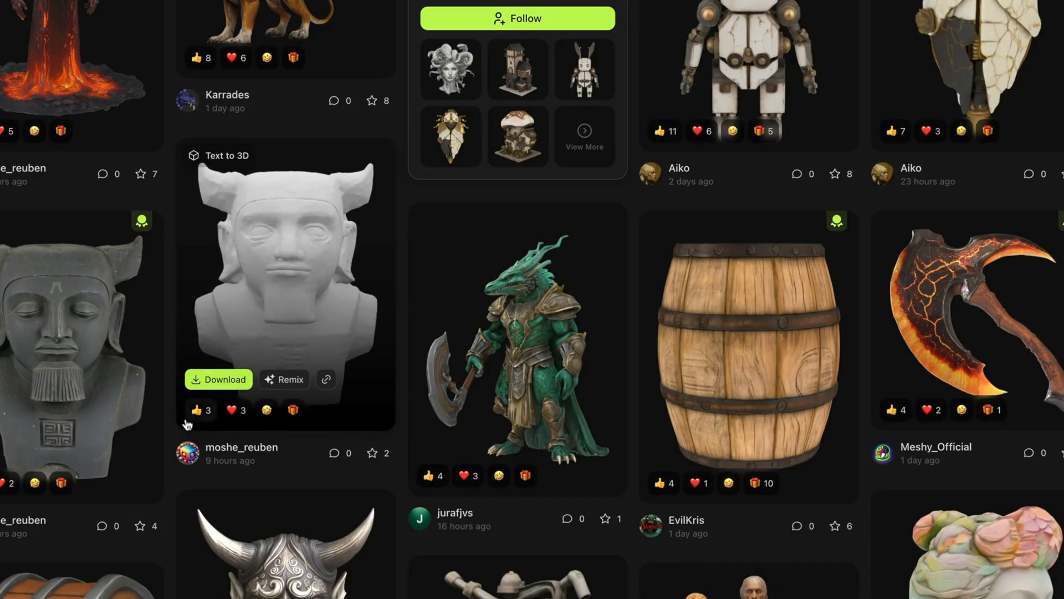
pyautogui.scroll(-3)
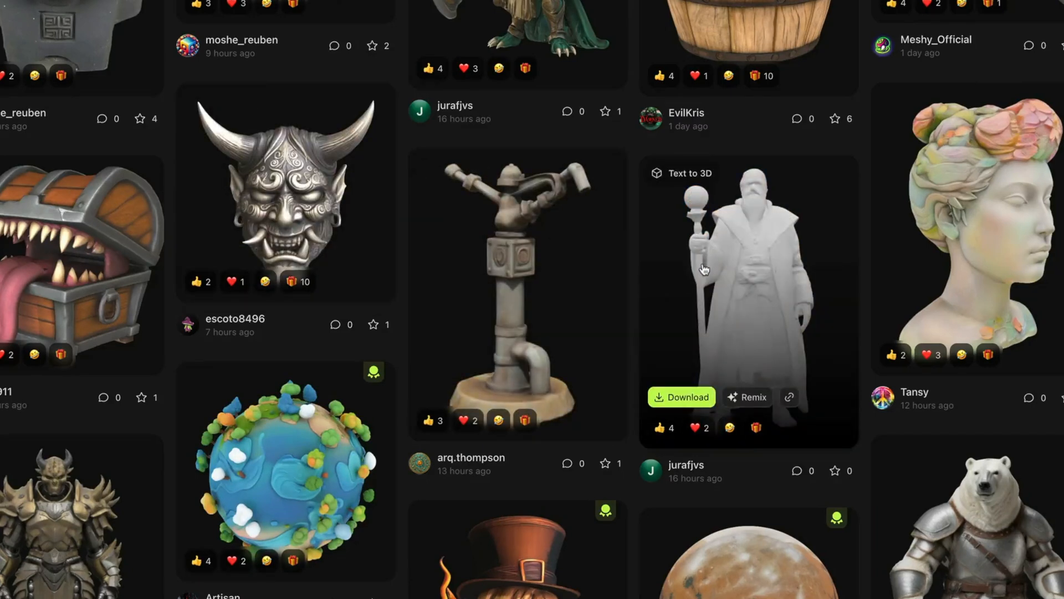
pyautogui.scroll(-3)
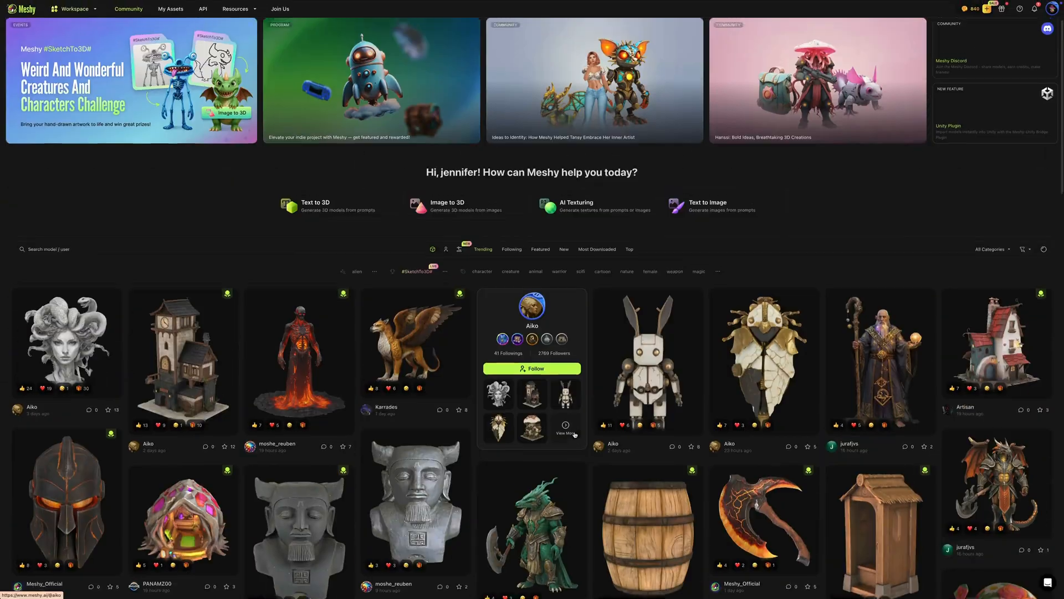
# - Generate text-to-3D drafts of 'A realistic double chocolate cookie with rich brown dough and big chocolate chips'
pyautogui.click(73, 9)
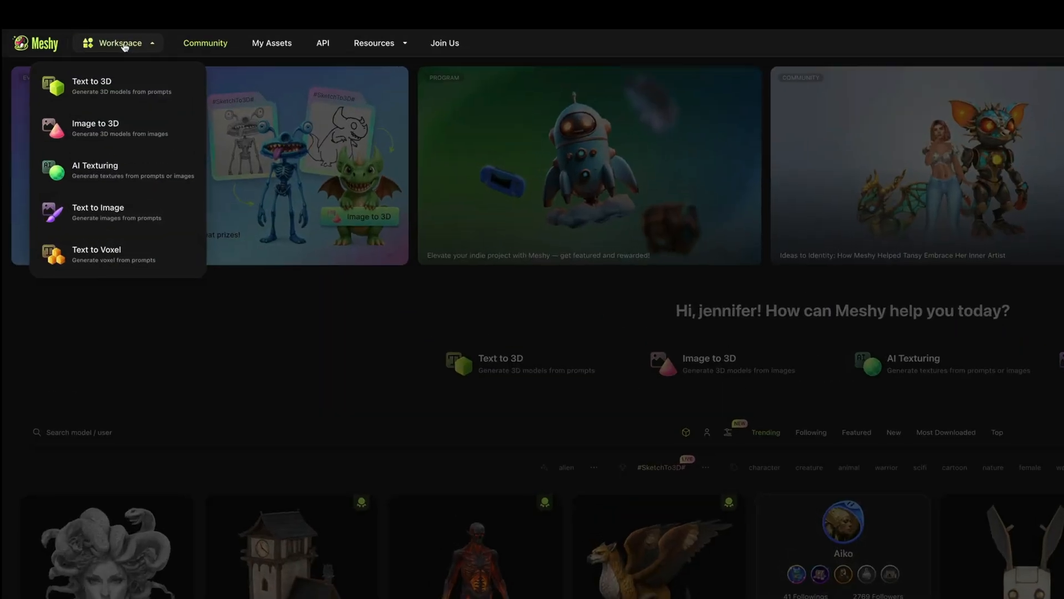
pyautogui.click(116, 86)
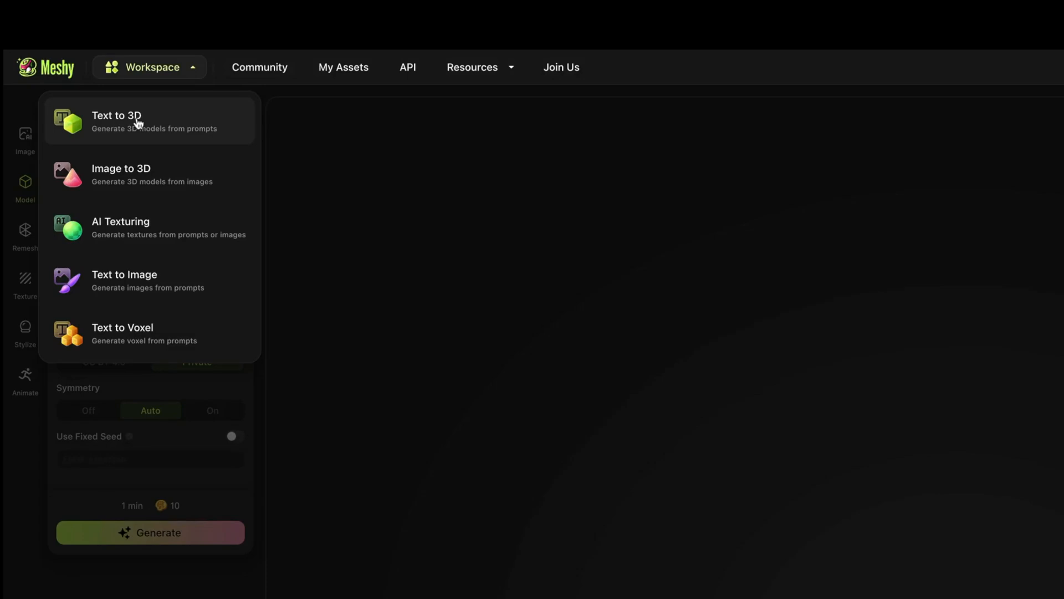
pyautogui.click(116, 121)
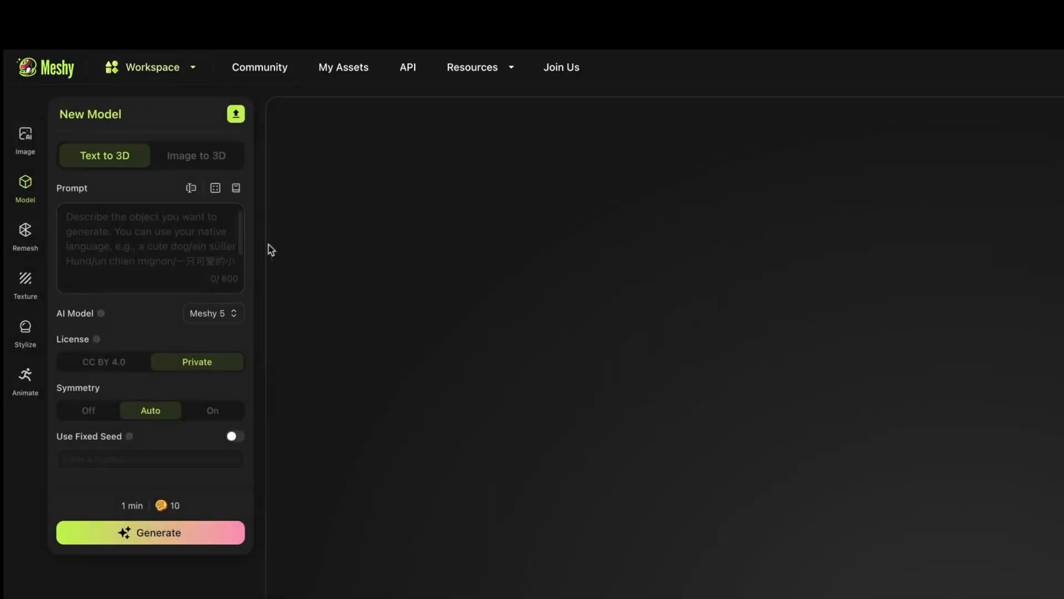
pyautogui.write('A realistic double chocolate c')
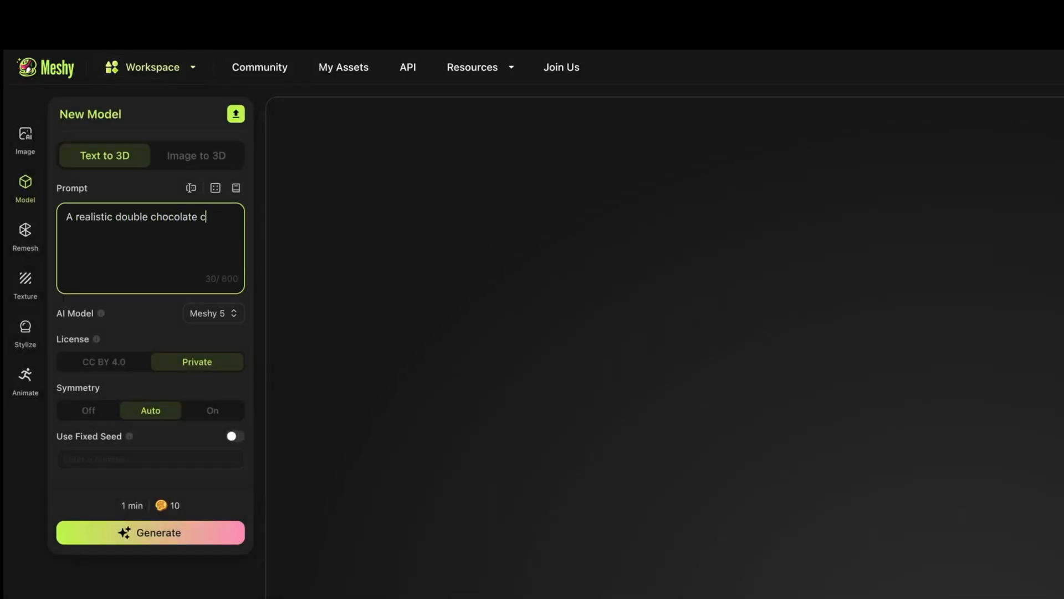
pyautogui.write('ookie with rich brown')
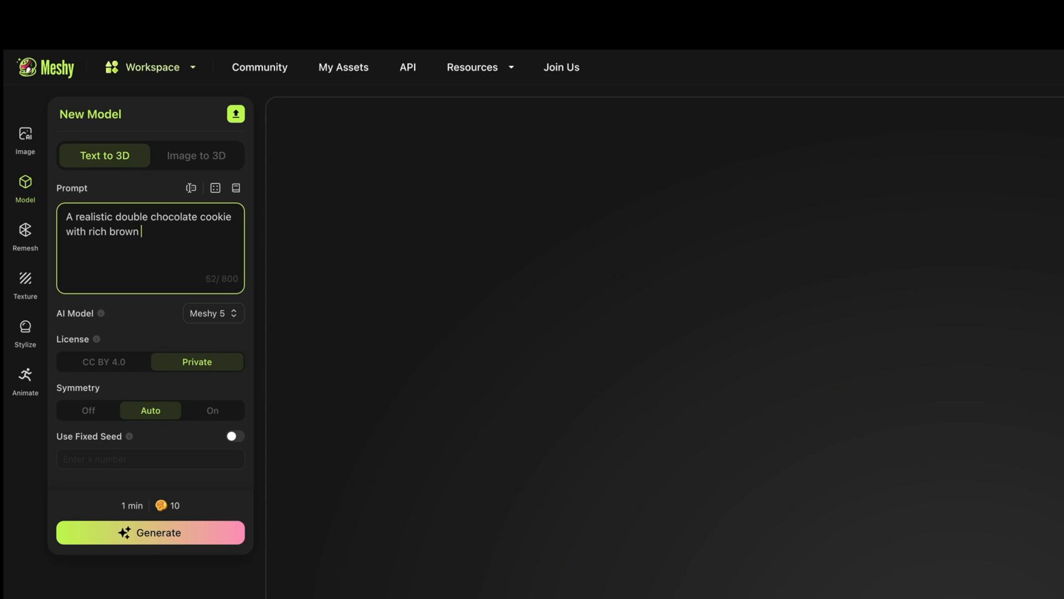
pyautogui.write('dough and big chocolate chips.')
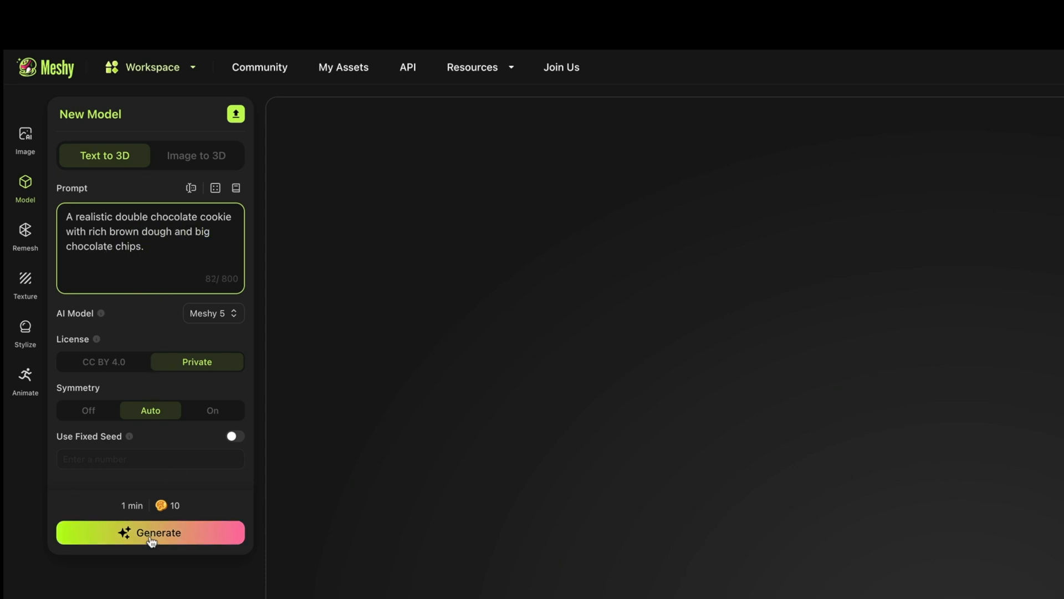
pyautogui.click(150, 532)
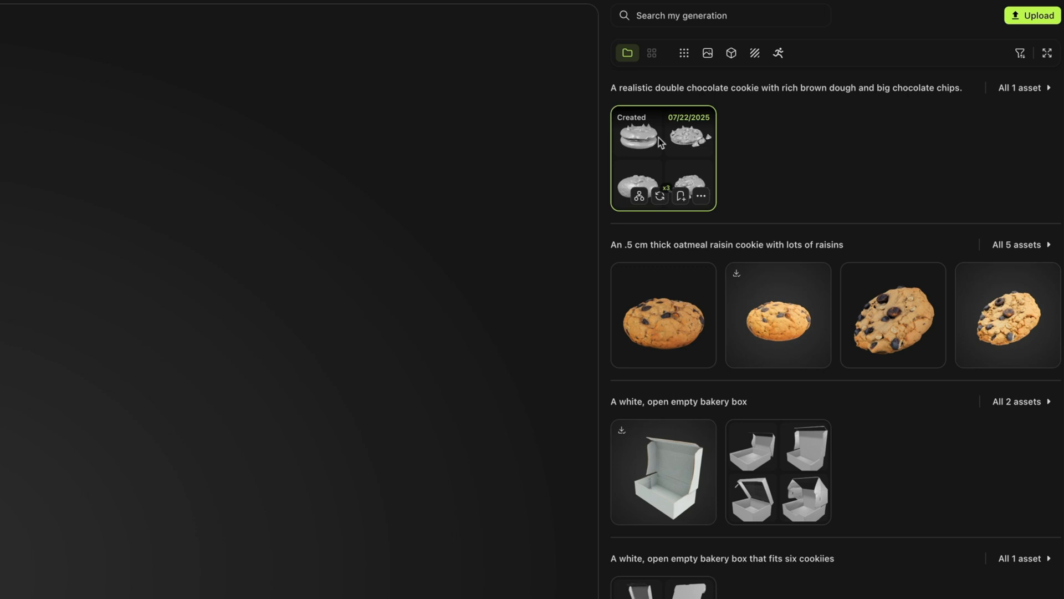
# - Revise the cookie prompt with the thickness and no-crumbs sentence and regenerate the drafts
pyautogui.click(637, 133)
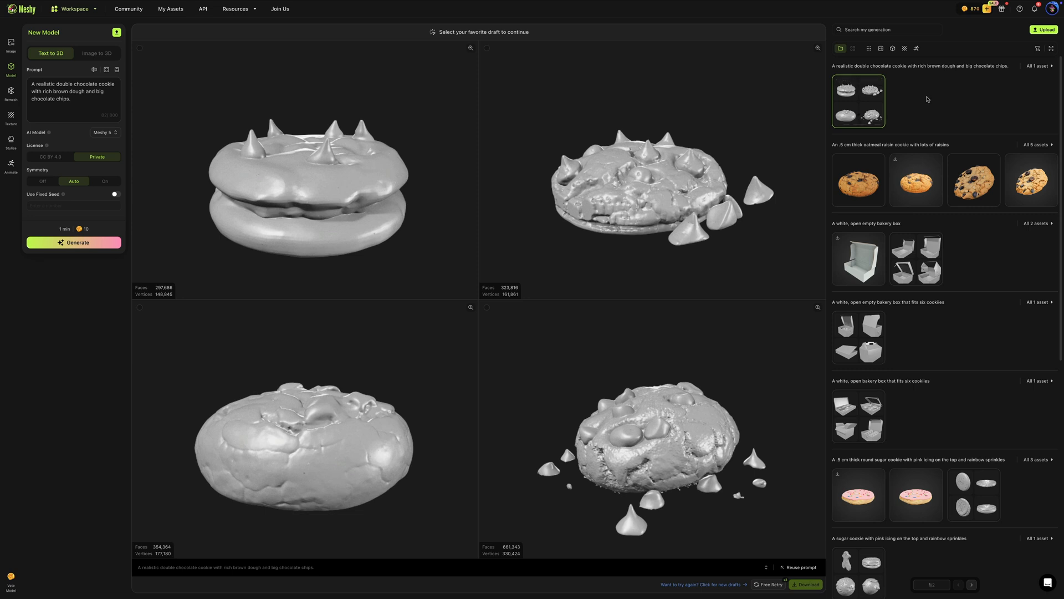
pyautogui.moveTo(851, 104)
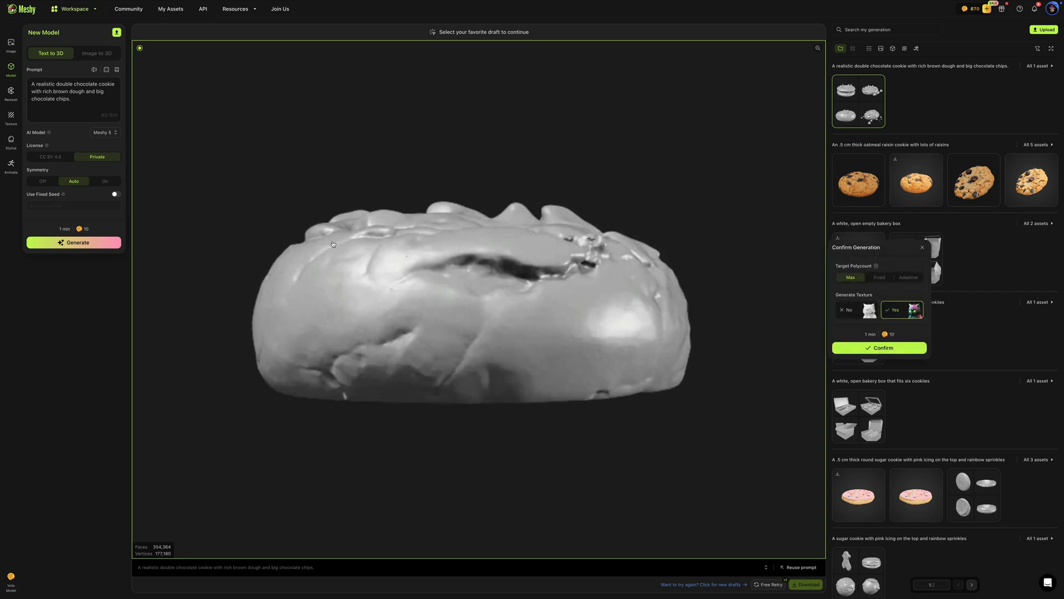
pyautogui.click(879, 347)
pyautogui.write(' The cookie should be .5 cm thick and have no crumbs')
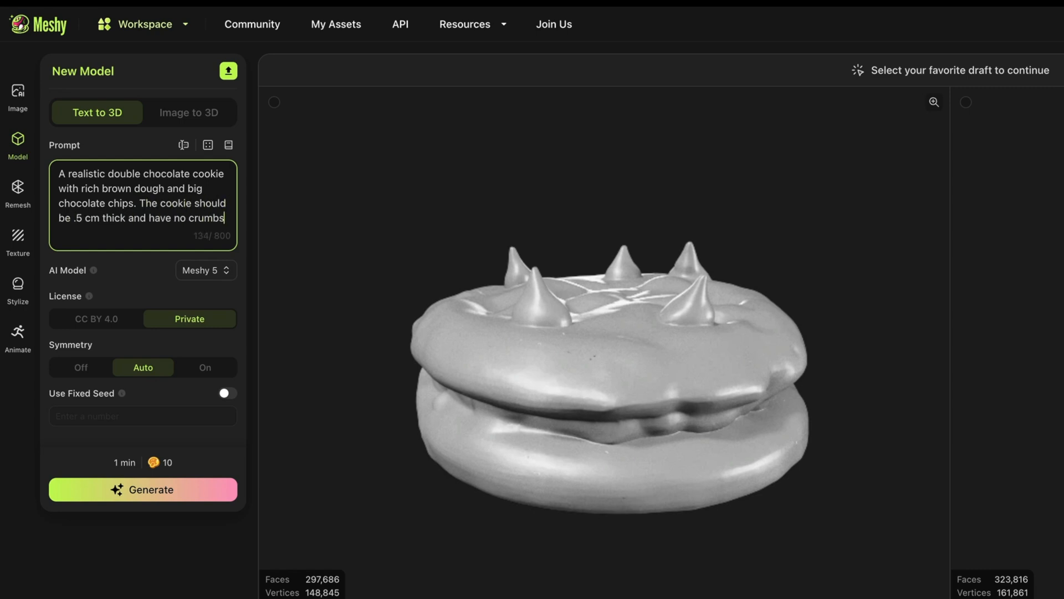
pyautogui.write('.')
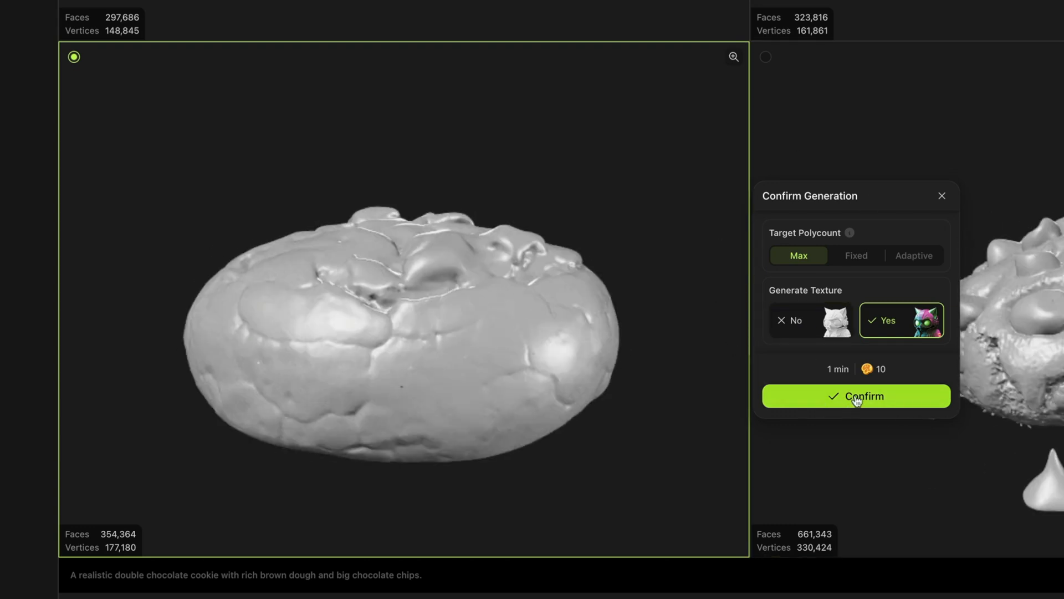
pyautogui.moveTo(778, 362)
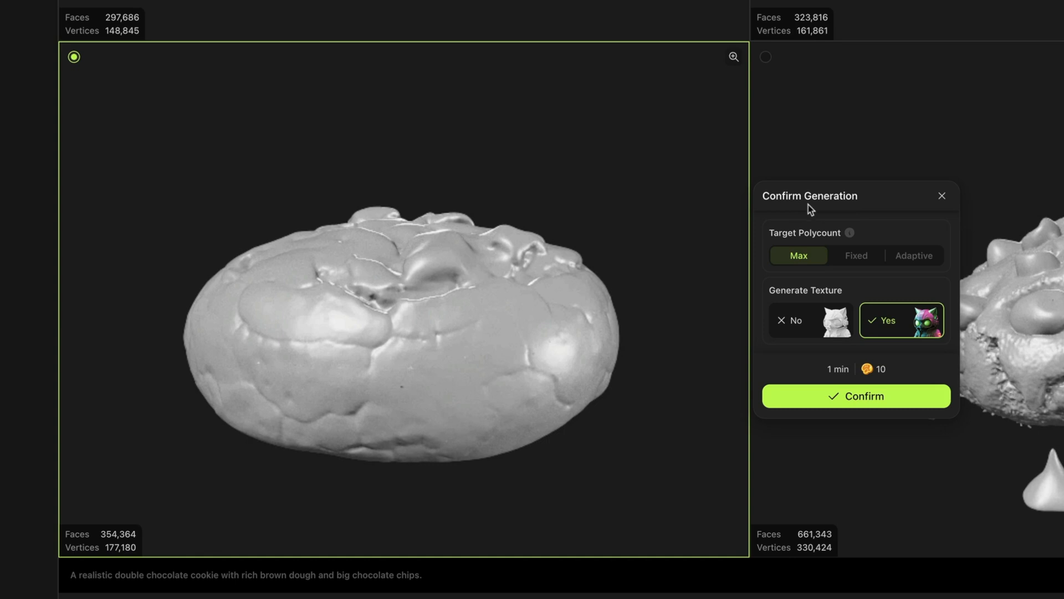
pyautogui.moveTo(792, 233)
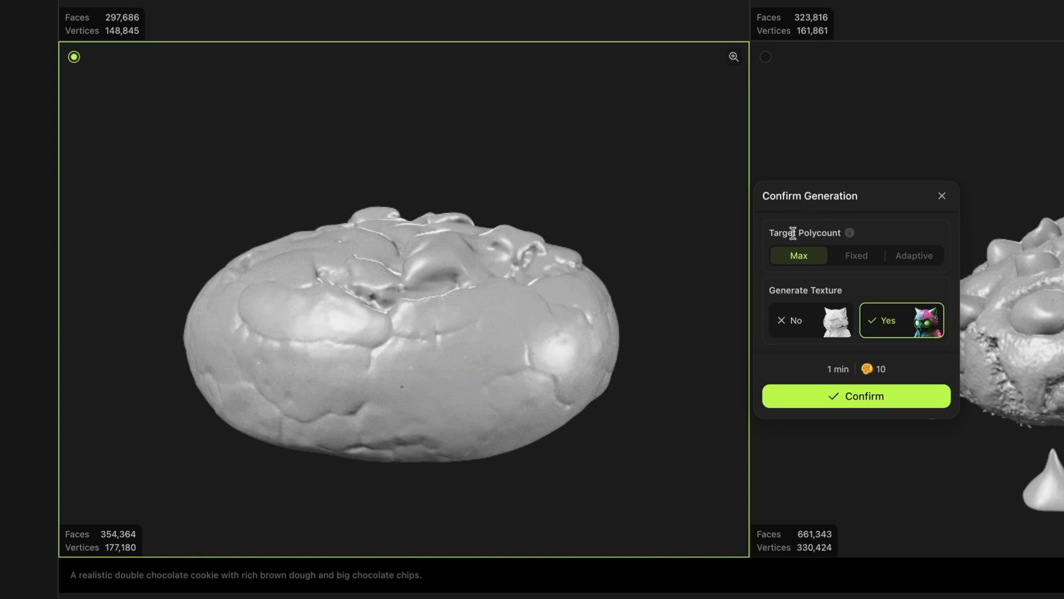
pyautogui.moveTo(761, 246)
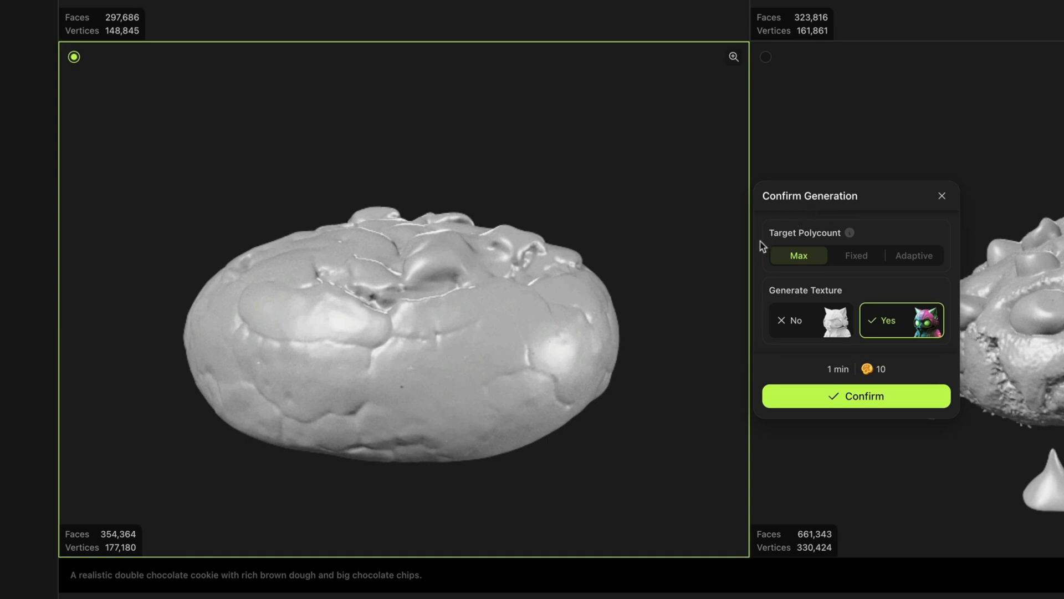
pyautogui.moveTo(775, 276)
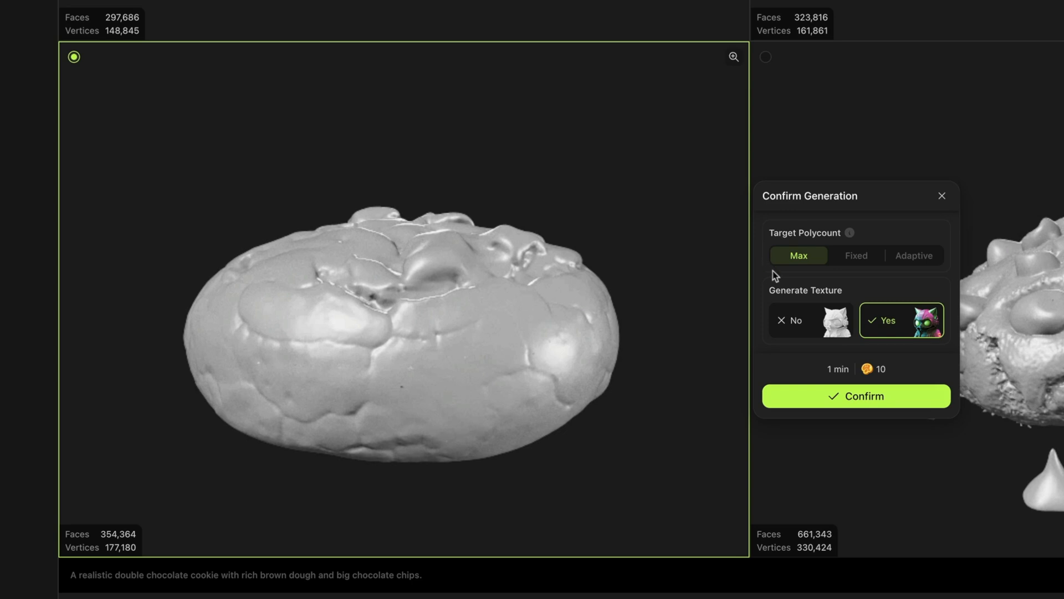
pyautogui.moveTo(850, 280)
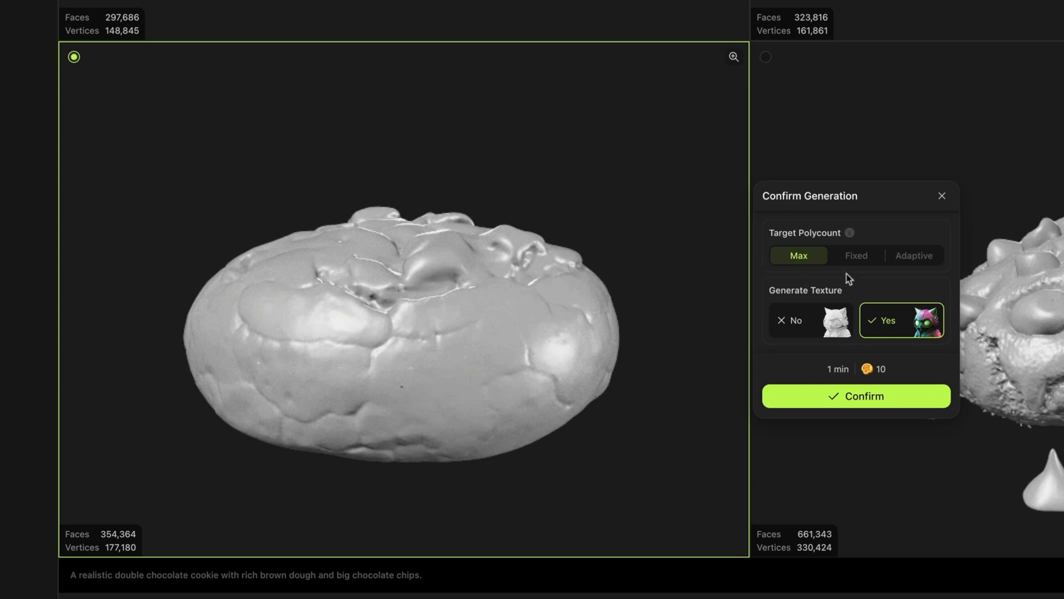
# - Finalize the cookie draft with Adaptive High polycount, Triangle topology and texture generation
pyautogui.click(914, 256)
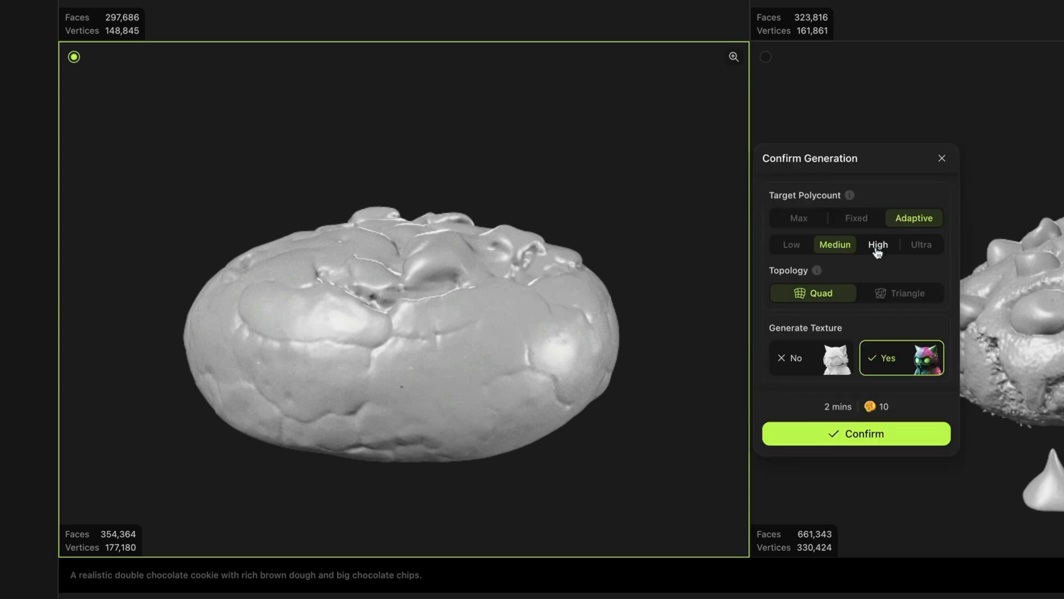
pyautogui.click(878, 244)
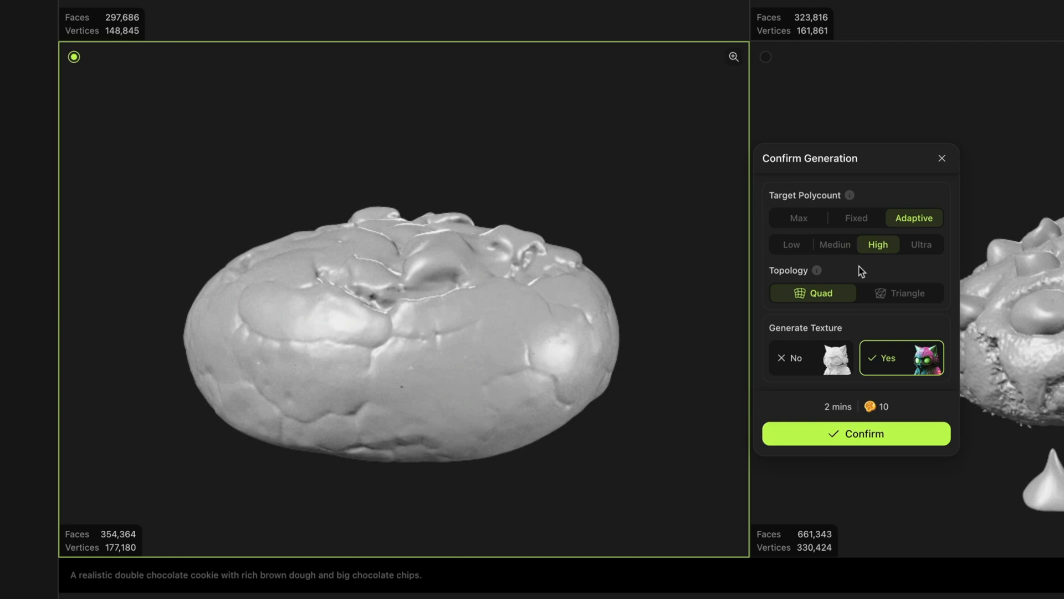
pyautogui.moveTo(817, 270)
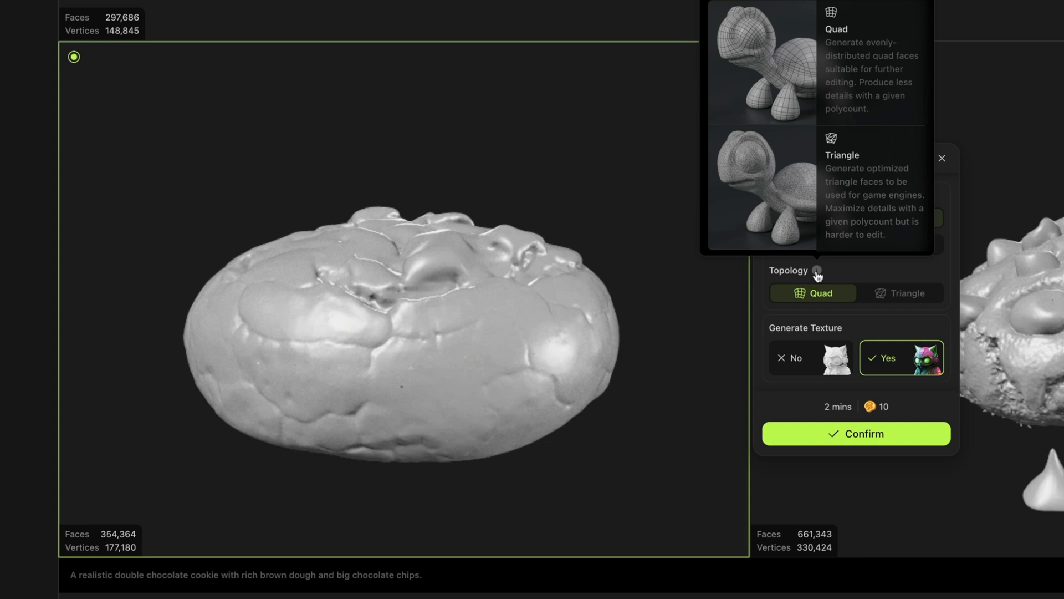
pyautogui.click(903, 293)
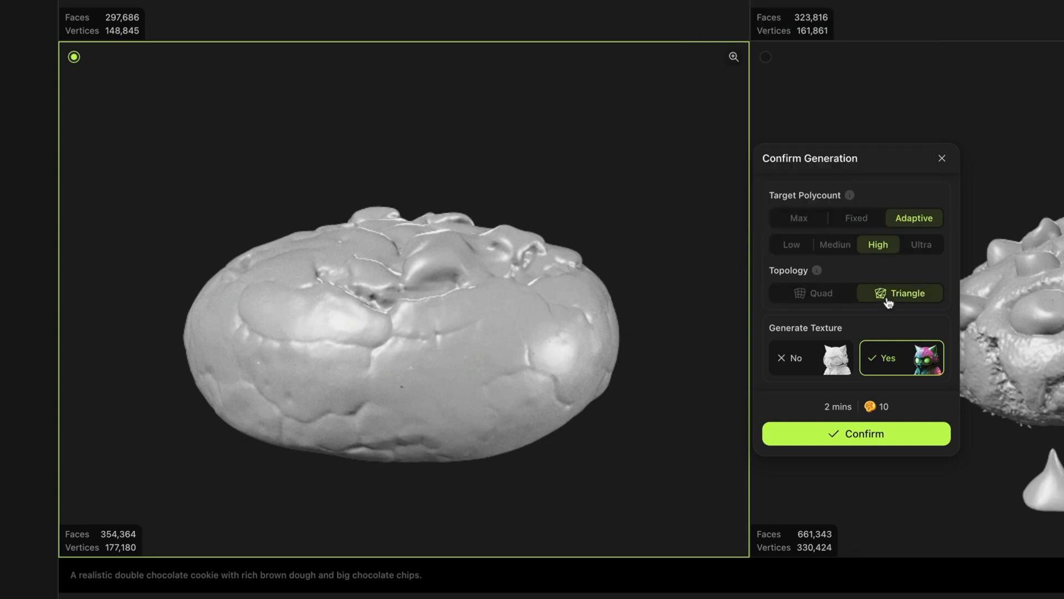
pyautogui.click(855, 433)
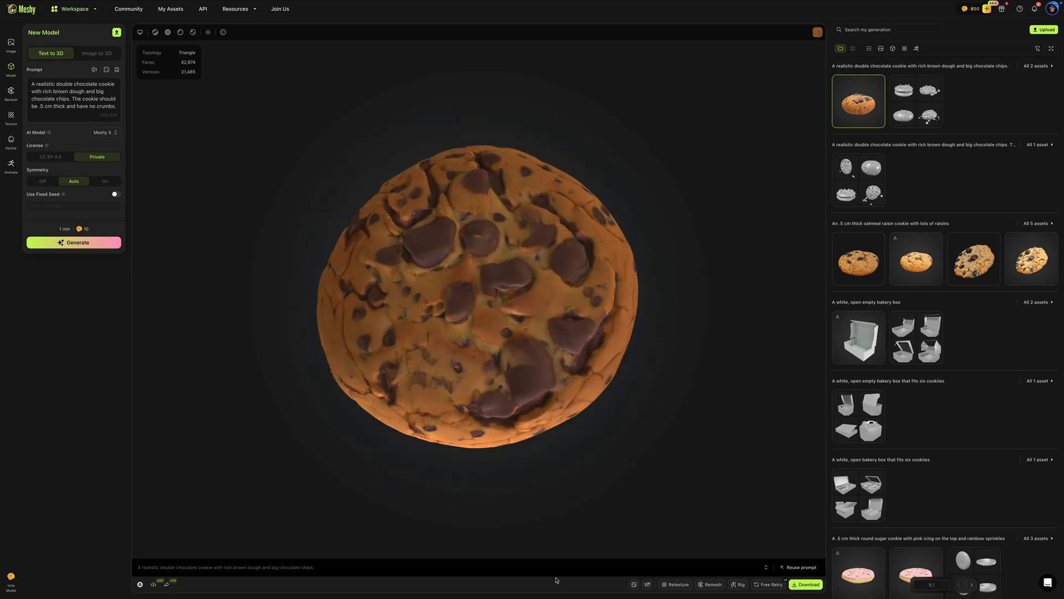
# - Switch the New Model panel to Image to 3D with the black quilted handbag photo
pyautogui.click(95, 94)
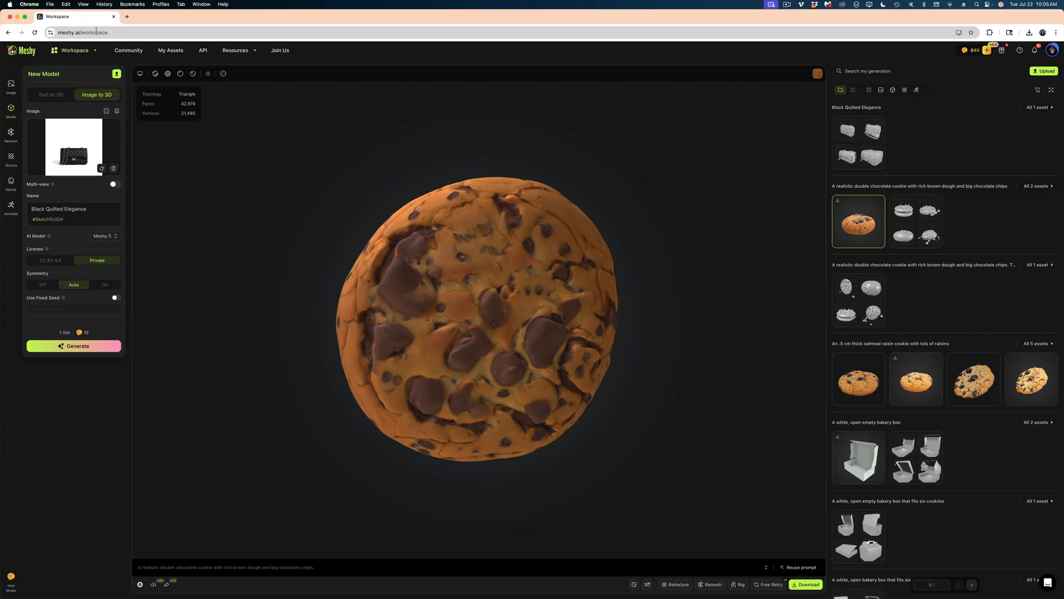
pyautogui.click(36, 4)
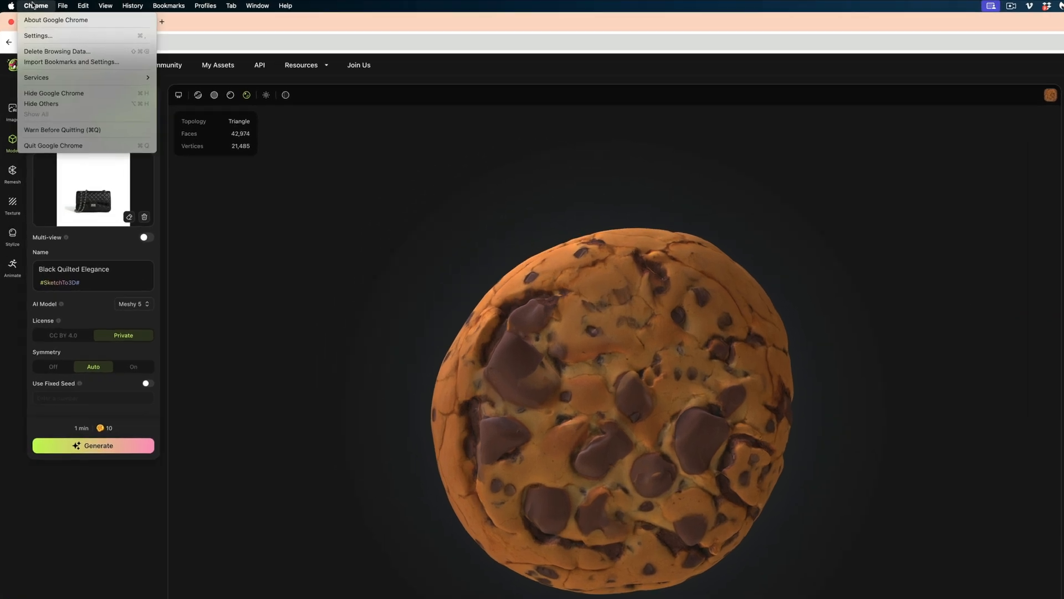
pyautogui.click(37, 35)
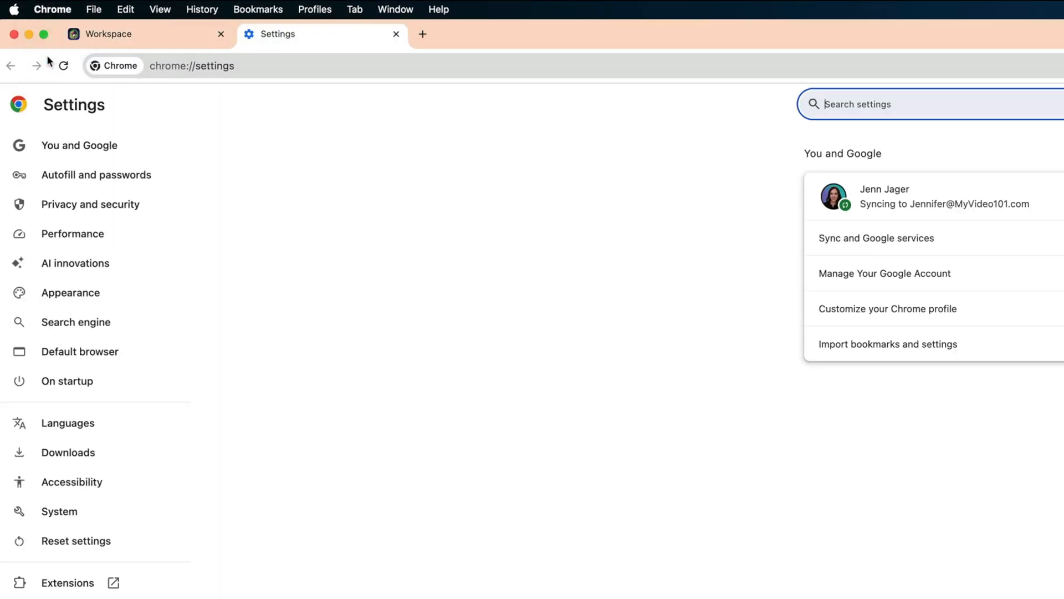
pyautogui.moveTo(68, 453)
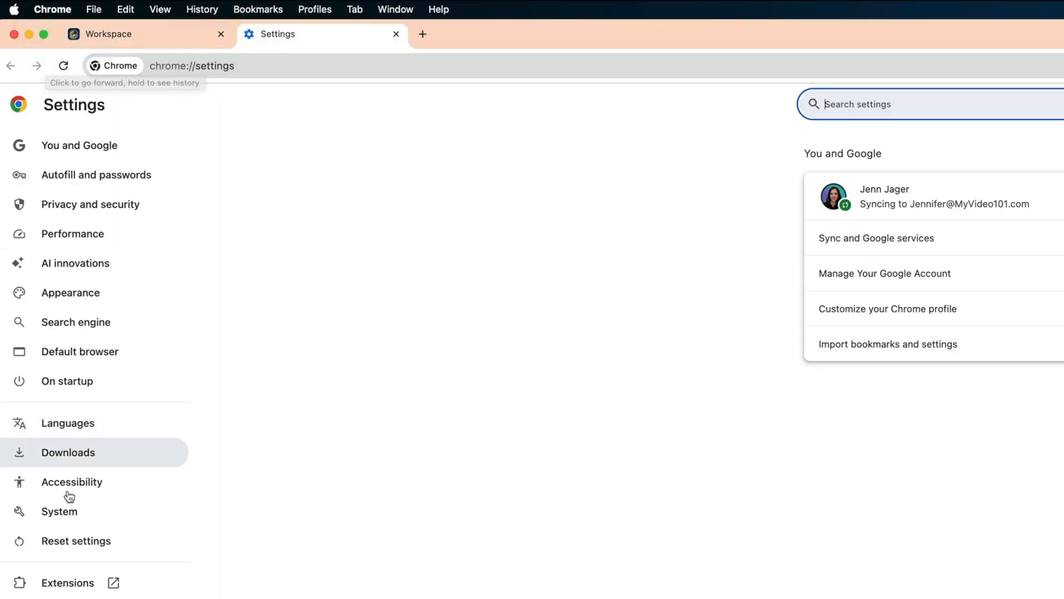
pyautogui.click(59, 511)
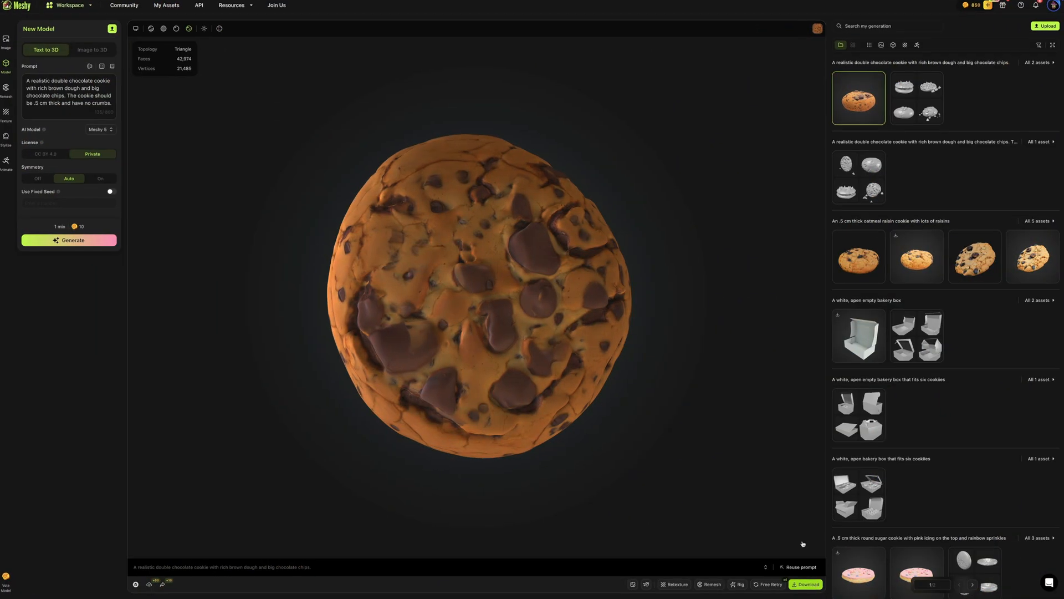
# - Download the cookie model in usdz format instead of fbx
pyautogui.click(806, 584)
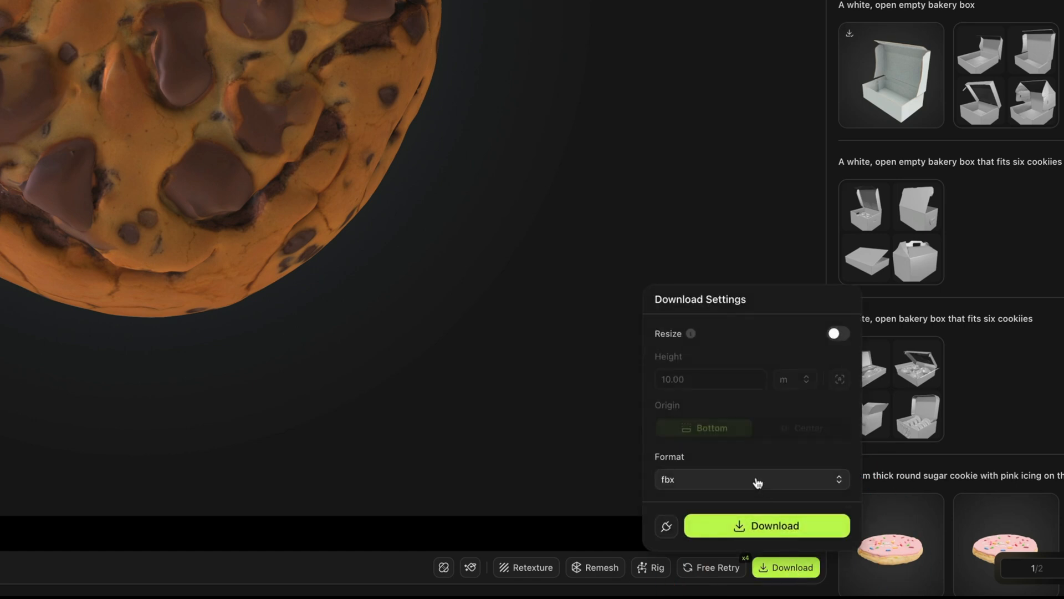
pyautogui.click(752, 479)
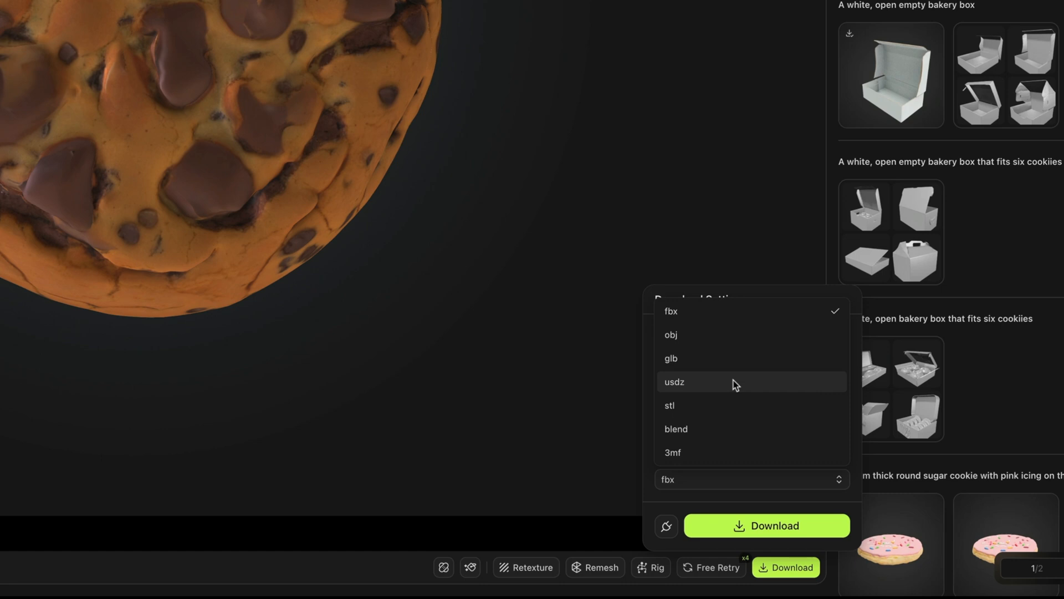
pyautogui.click(675, 381)
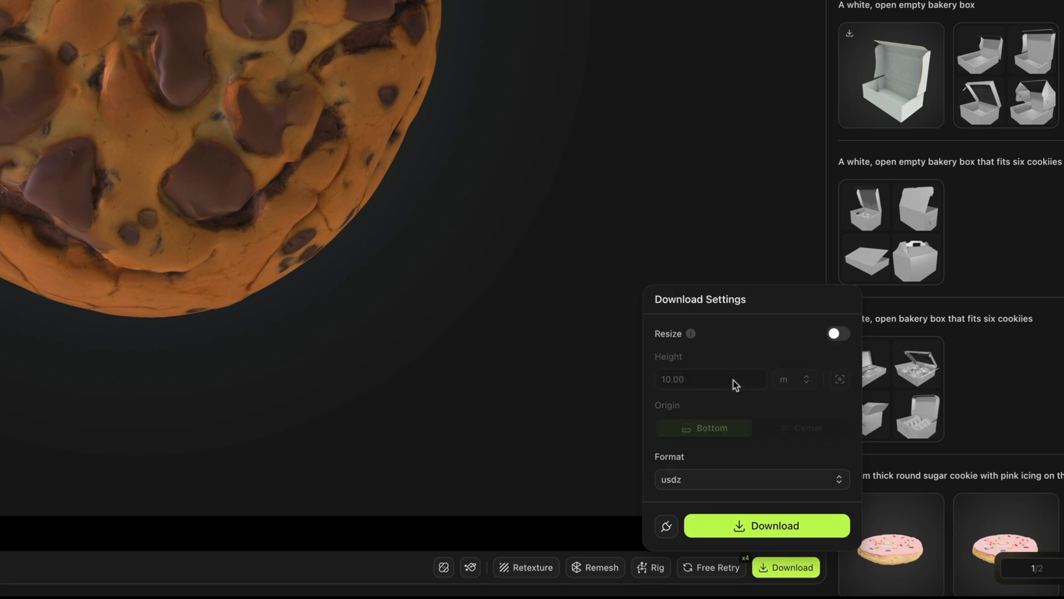
pyautogui.click(767, 526)
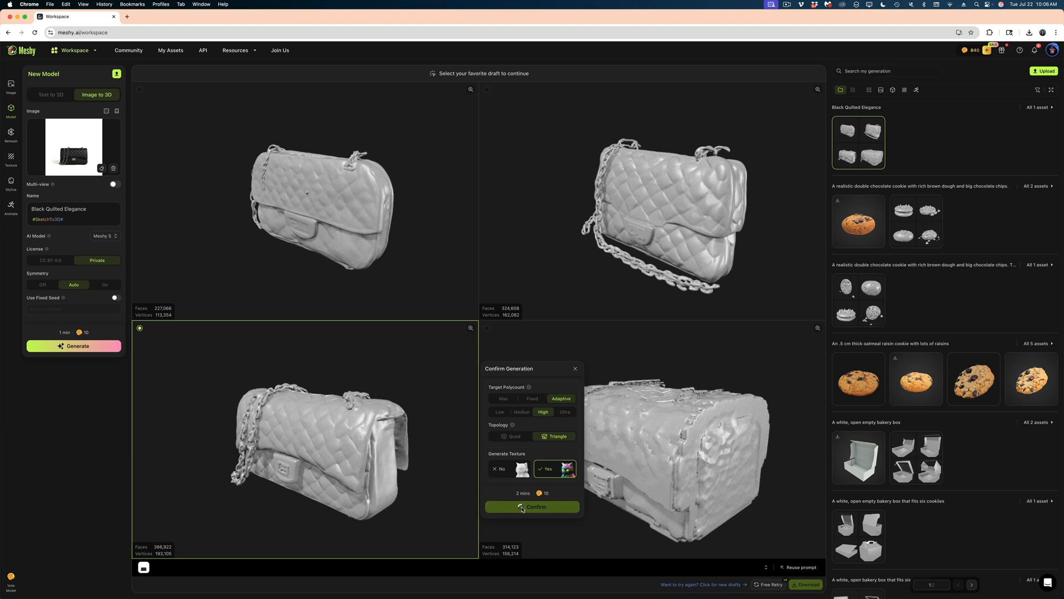
# - Confirm textured generation of the chosen handbag draft with High polycount and Triangle topology
pyautogui.click(532, 507)
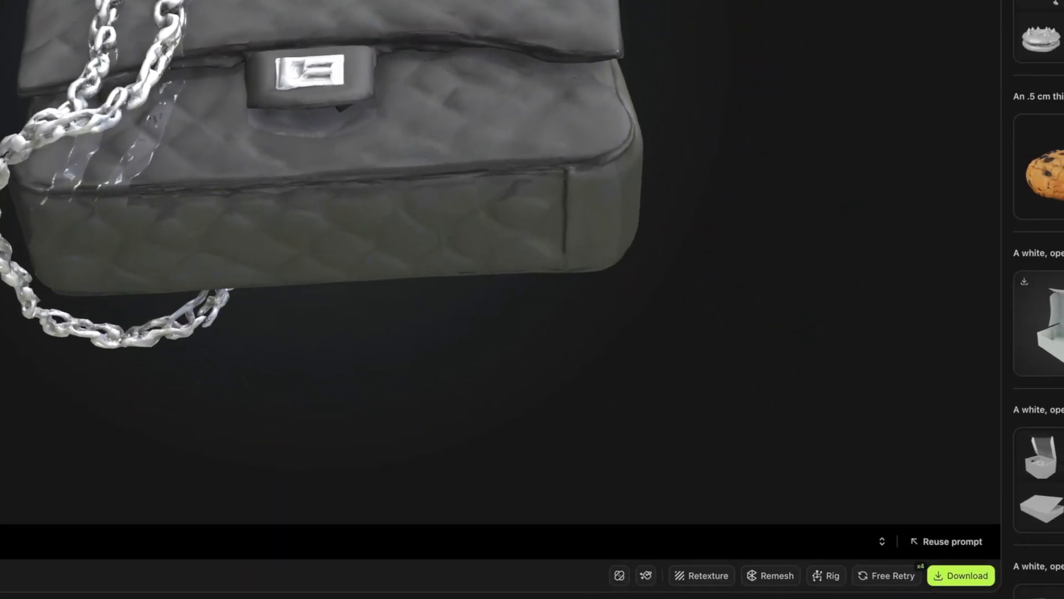
# - Smart-heal the flawed texture patch painted freehand on the handbag's front
pyautogui.click(646, 575)
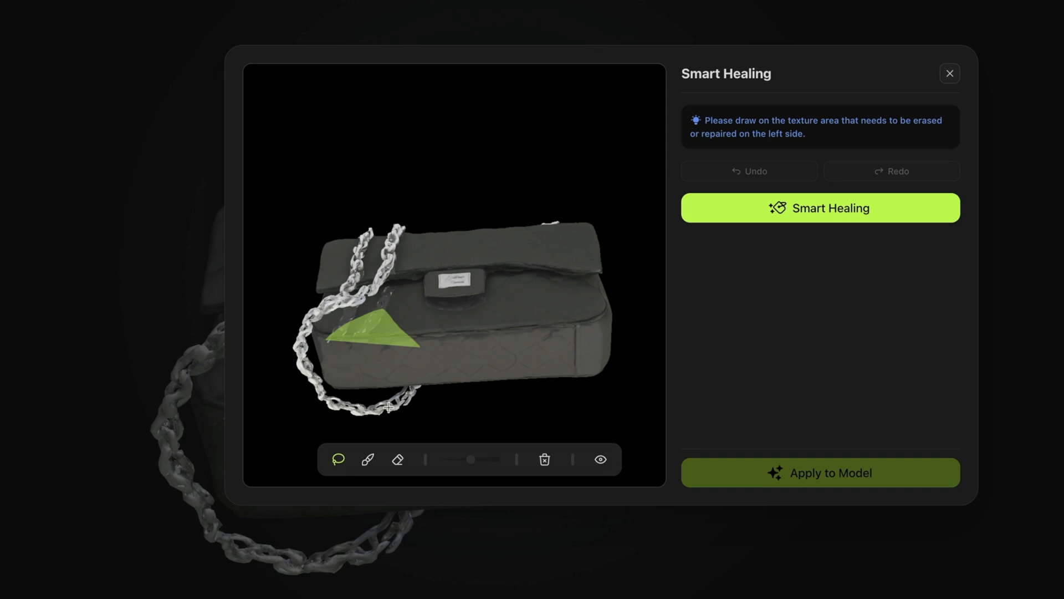
pyautogui.click(367, 459)
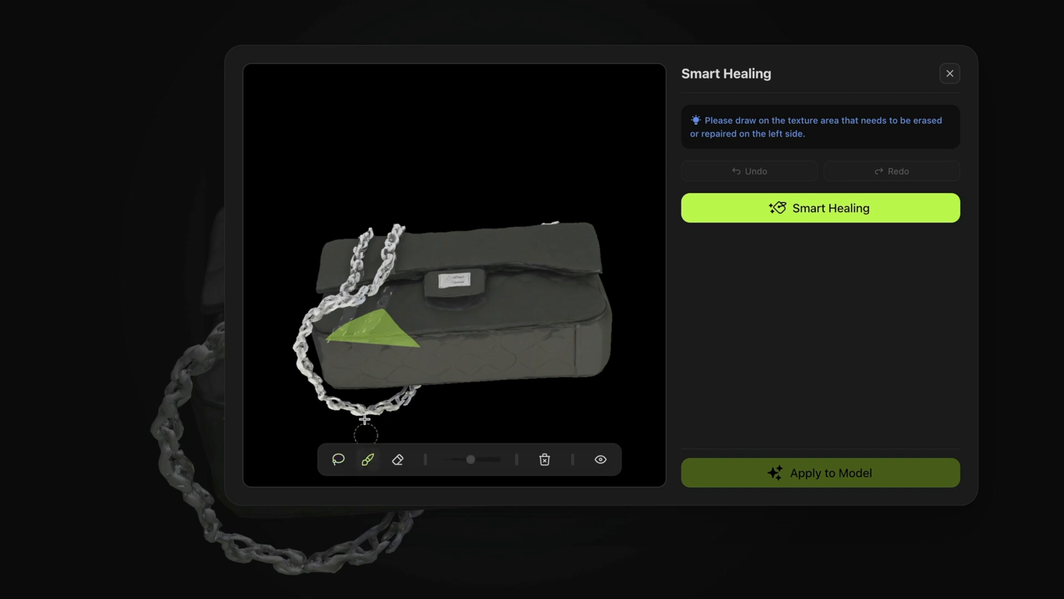
pyautogui.moveTo(365, 417); pyautogui.dragTo(353, 328)
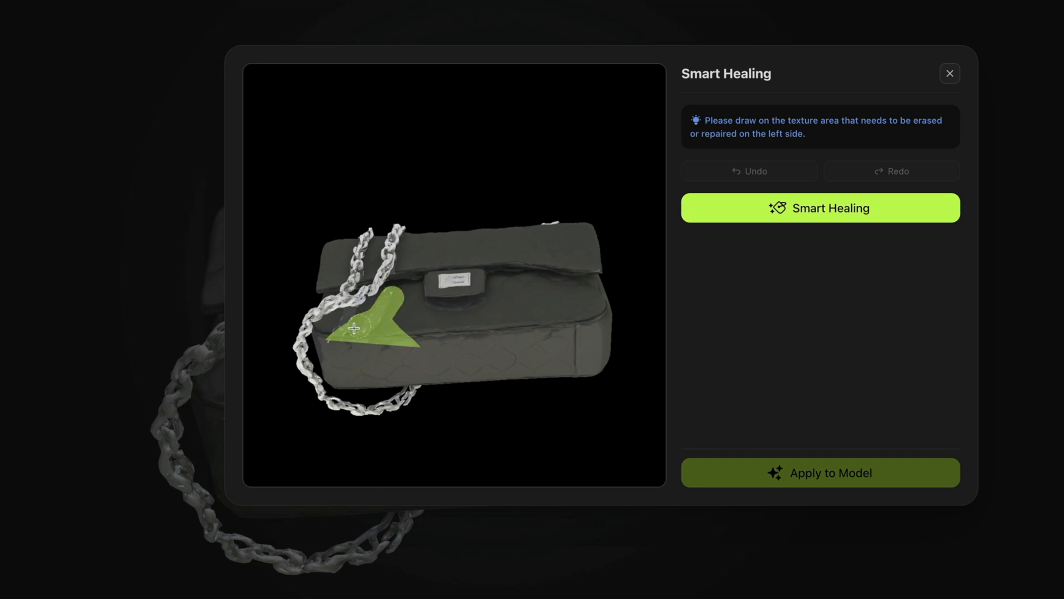
pyautogui.moveTo(353, 329); pyautogui.dragTo(376, 338)
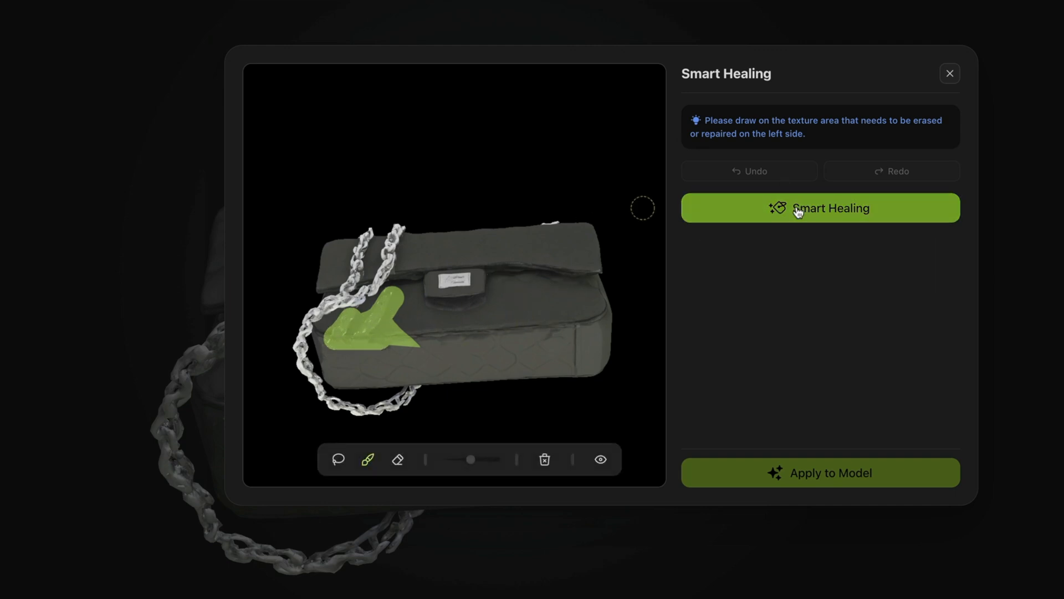
pyautogui.click(821, 207)
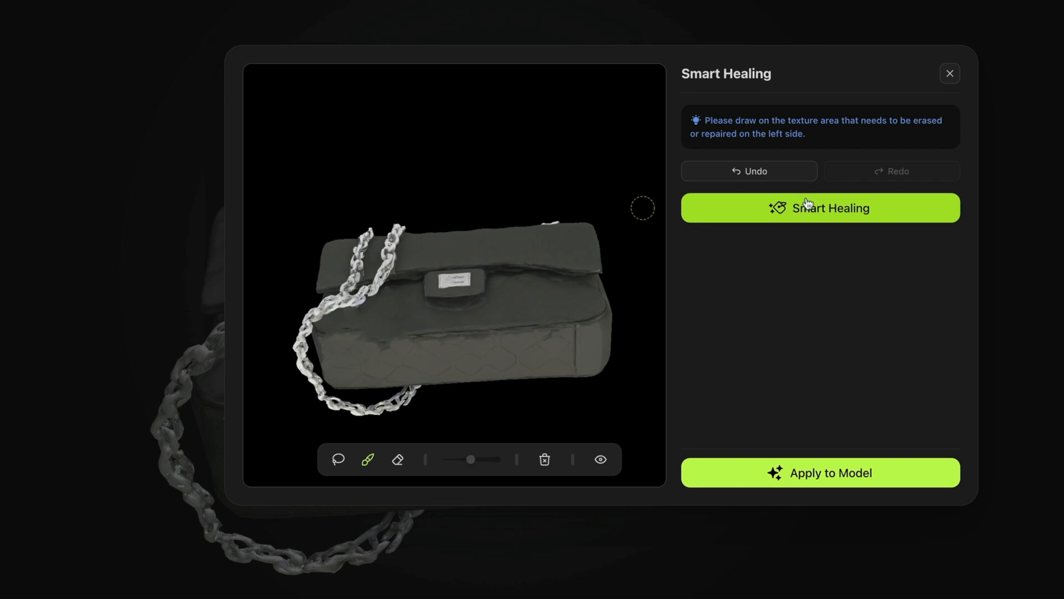
pyautogui.moveTo(825, 480)
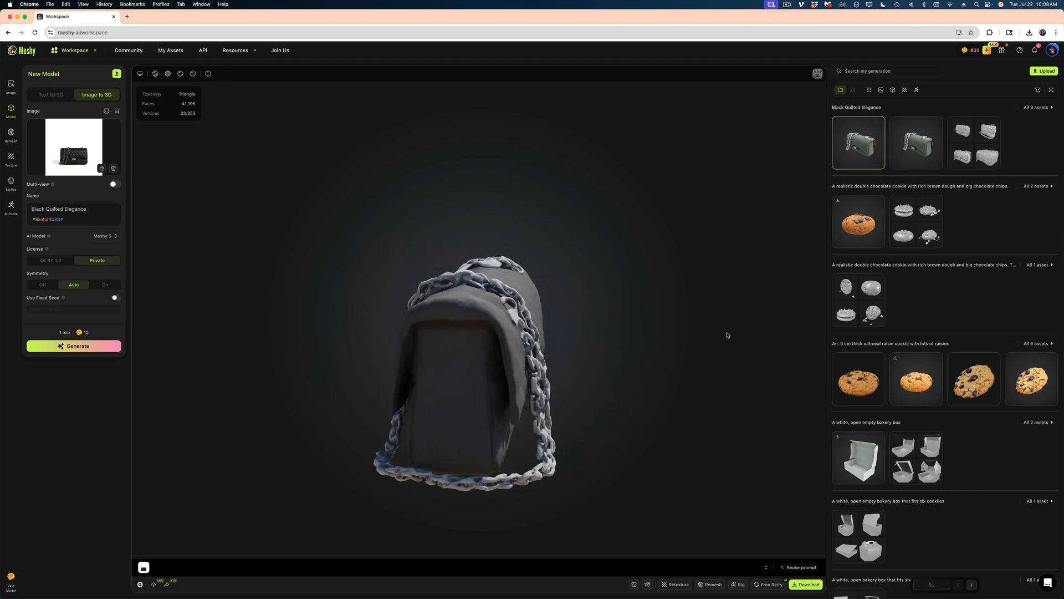
# - Inspect the healed handbag and switch its texture source to a written prompt
pyautogui.moveTo(727, 335); pyautogui.dragTo(271, 335)
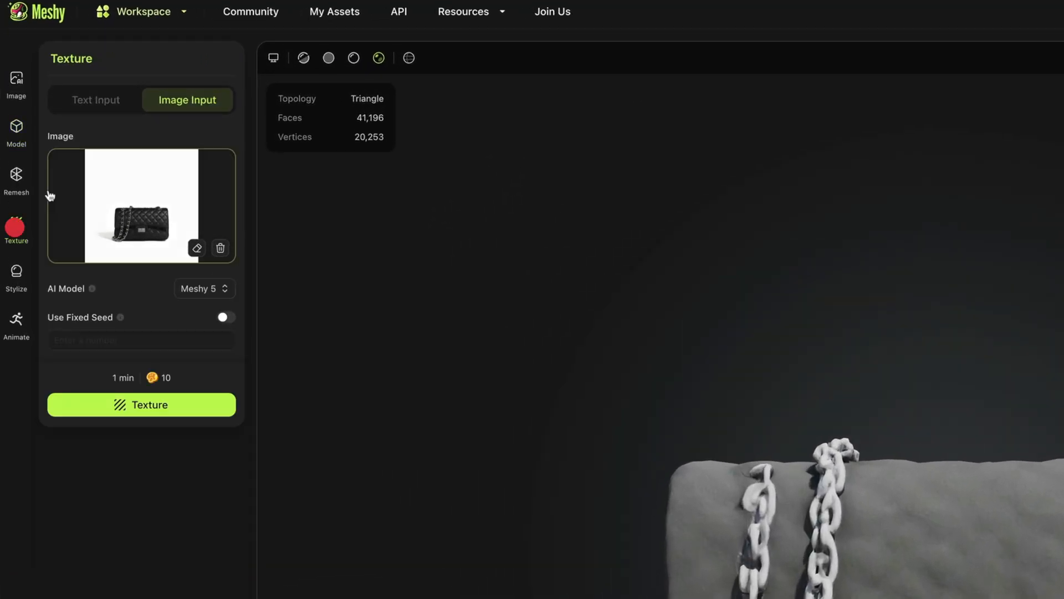
pyautogui.click(95, 100)
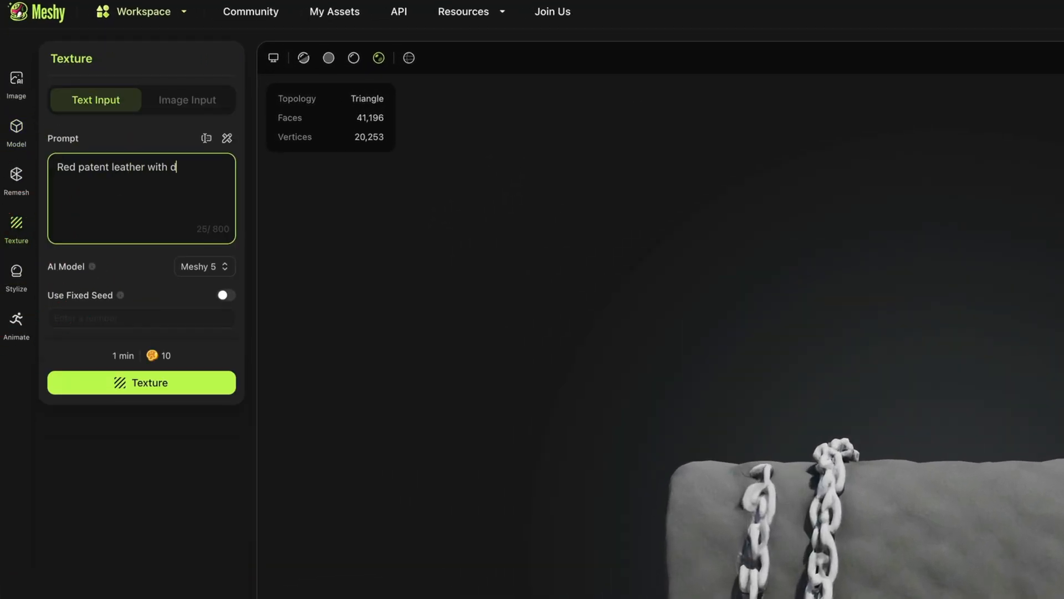
# - Apply the red patent leather, quilted stitching and shiny gold chain texture to the handbag
pyautogui.click(134, 368)
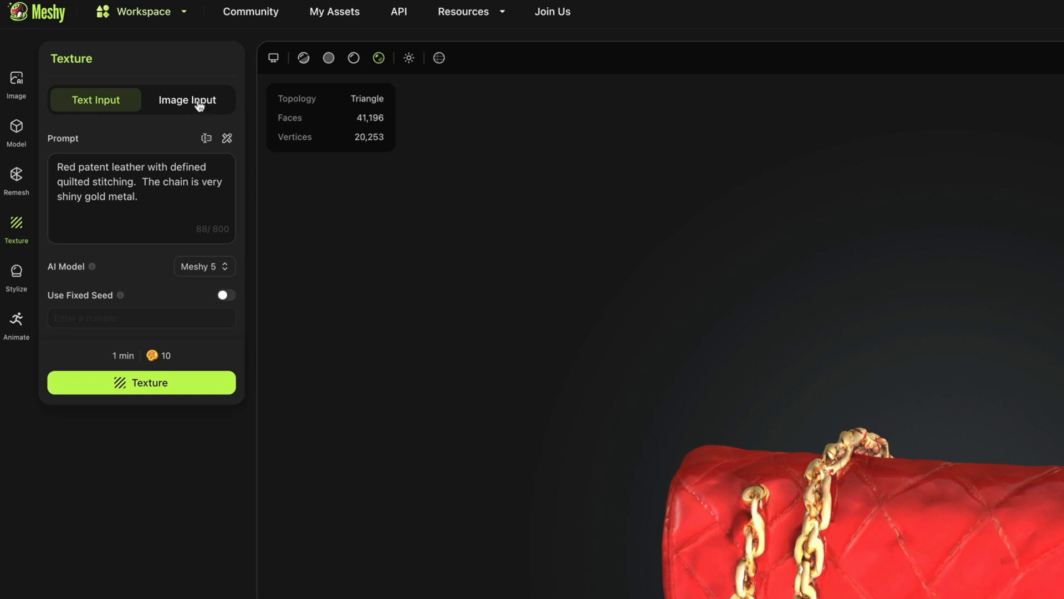
pyautogui.click(16, 274)
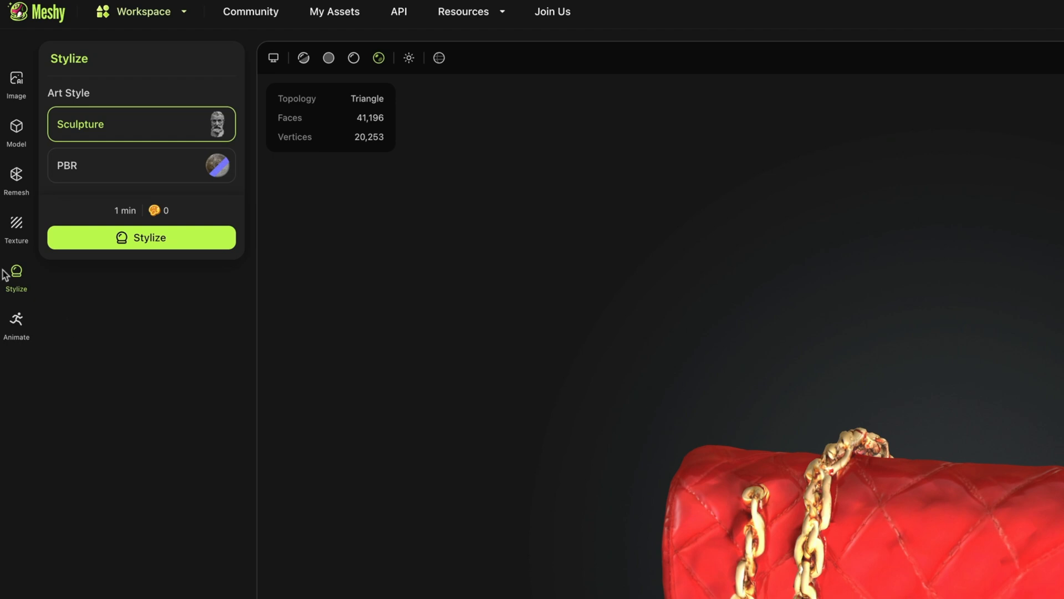
# - Stylize the red handbag with the PBR art style, then begin a new image-to-3D model
pyautogui.click(140, 165)
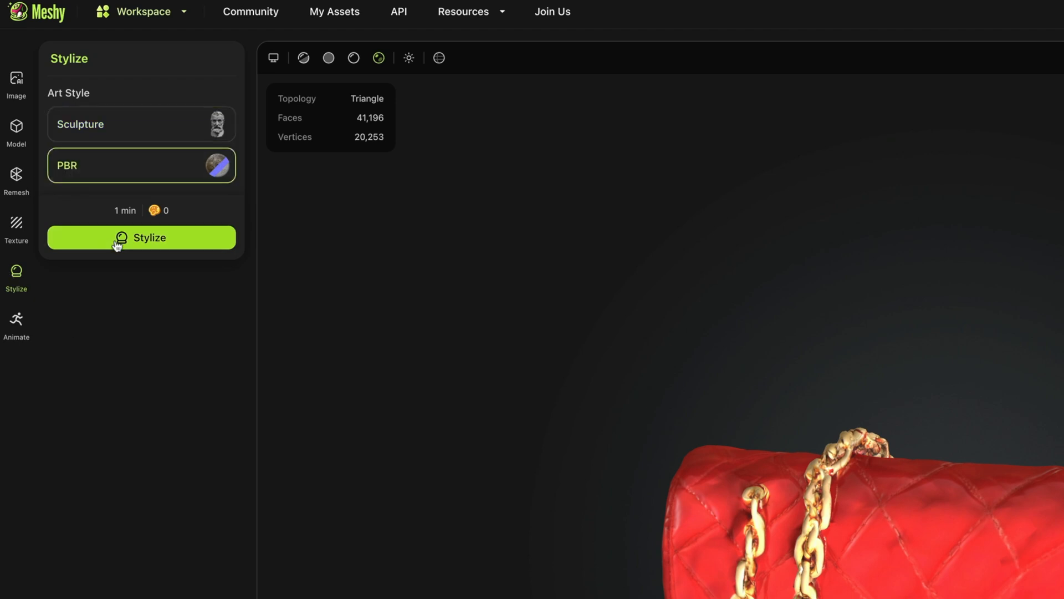
pyautogui.click(140, 237)
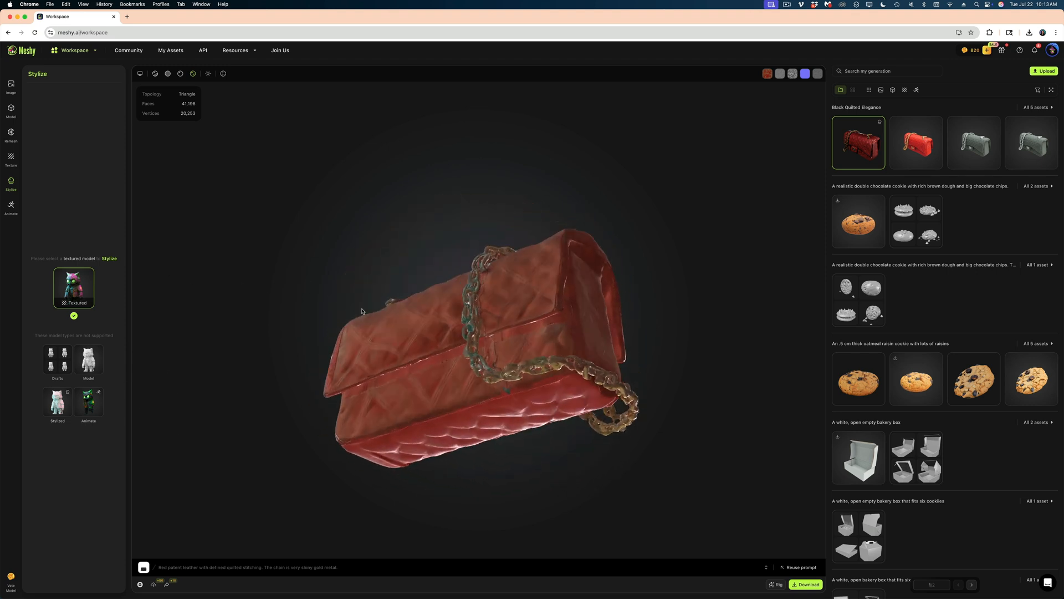
pyautogui.moveTo(361, 312); pyautogui.dragTo(639, 322)
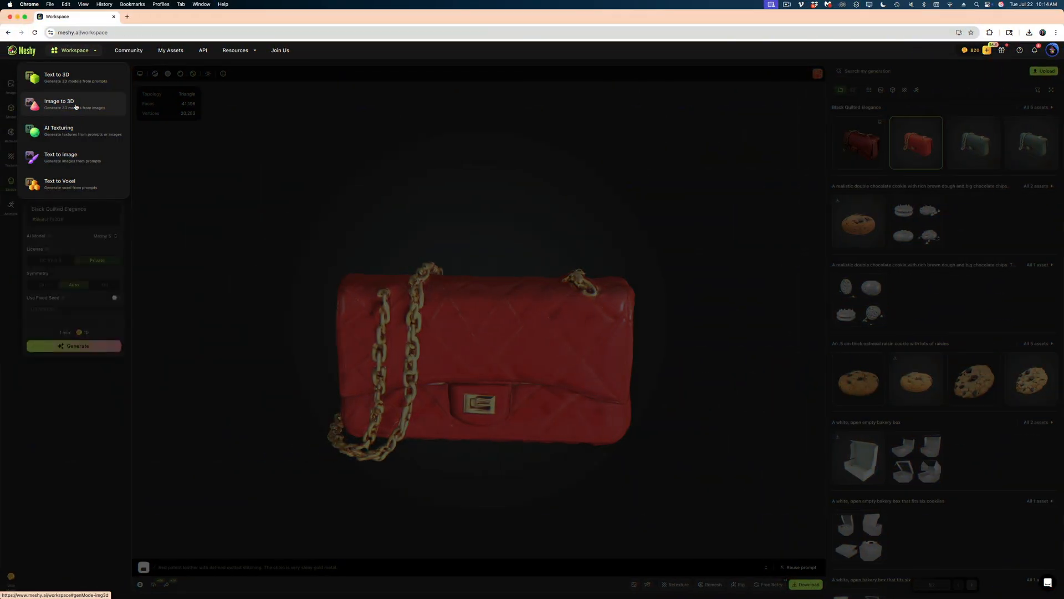
pyautogui.click(59, 105)
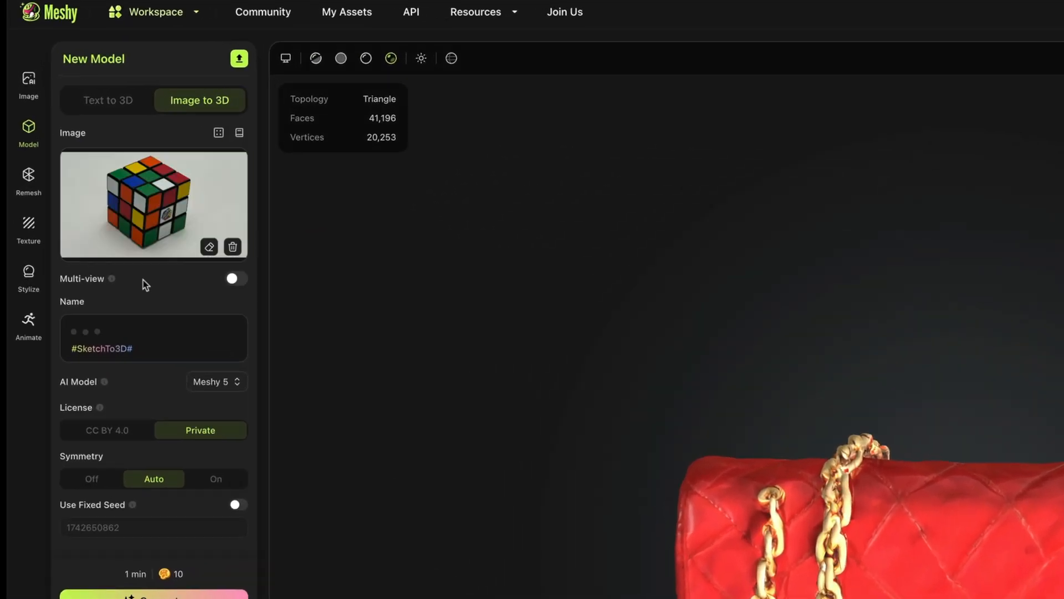
# - Enable Multi-view, add another cube photo, and confirm texturing the fourth cube draft
pyautogui.click(235, 278)
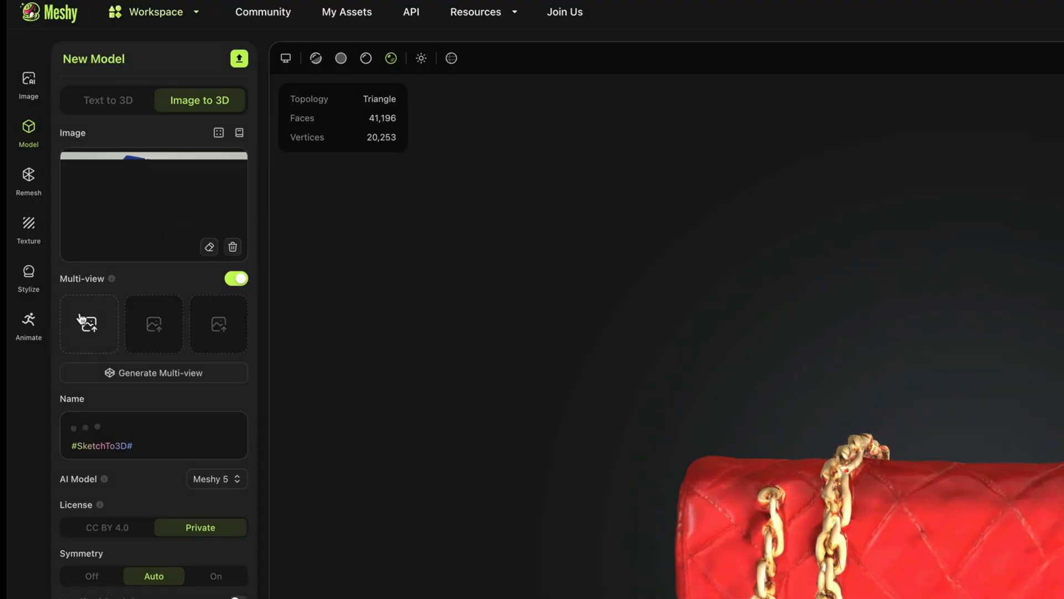
pyautogui.click(88, 322)
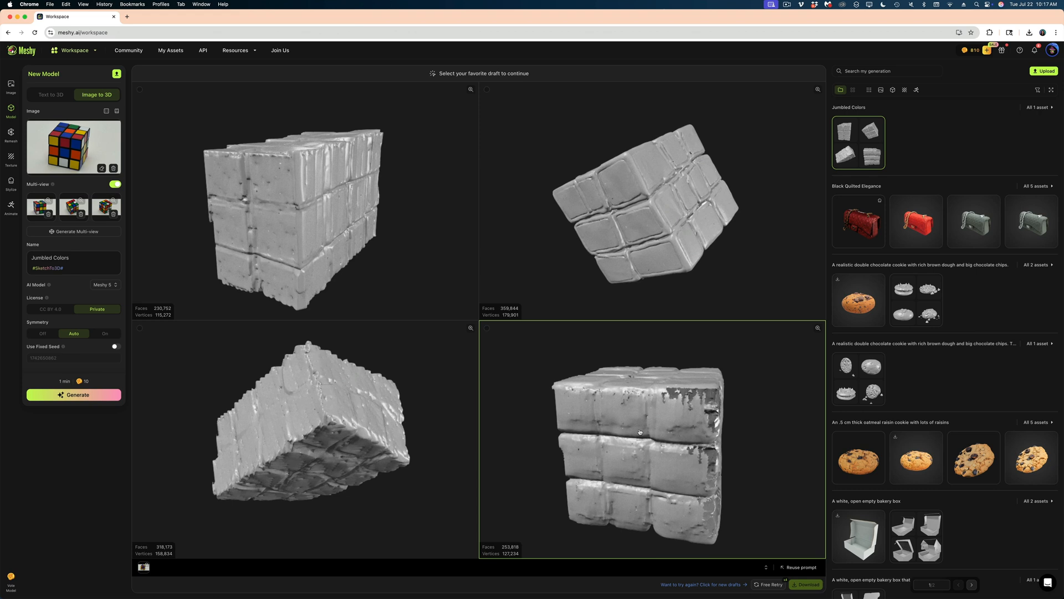
pyautogui.click(487, 328)
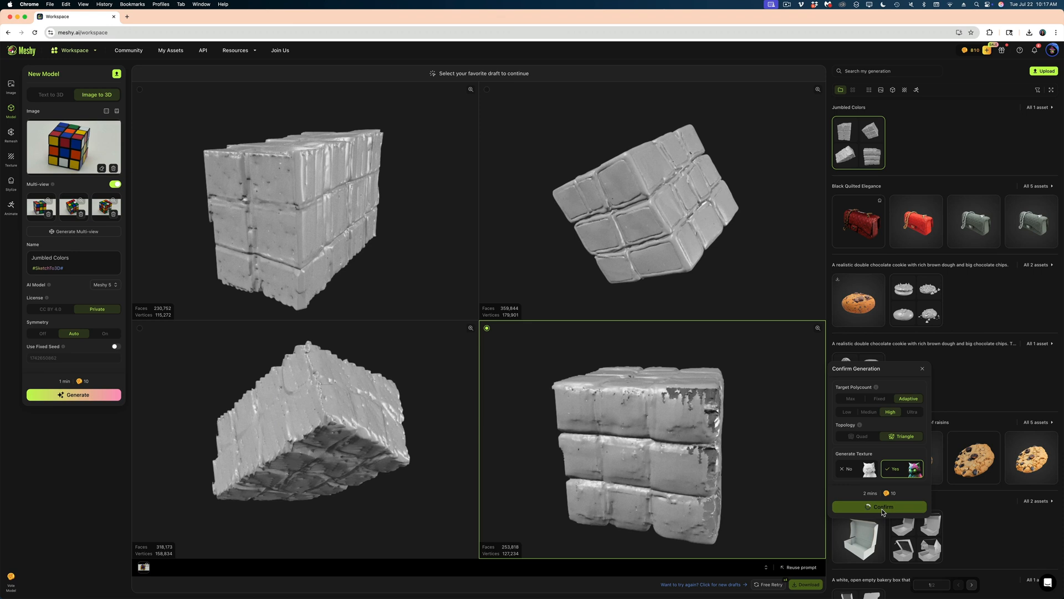
pyautogui.click(879, 507)
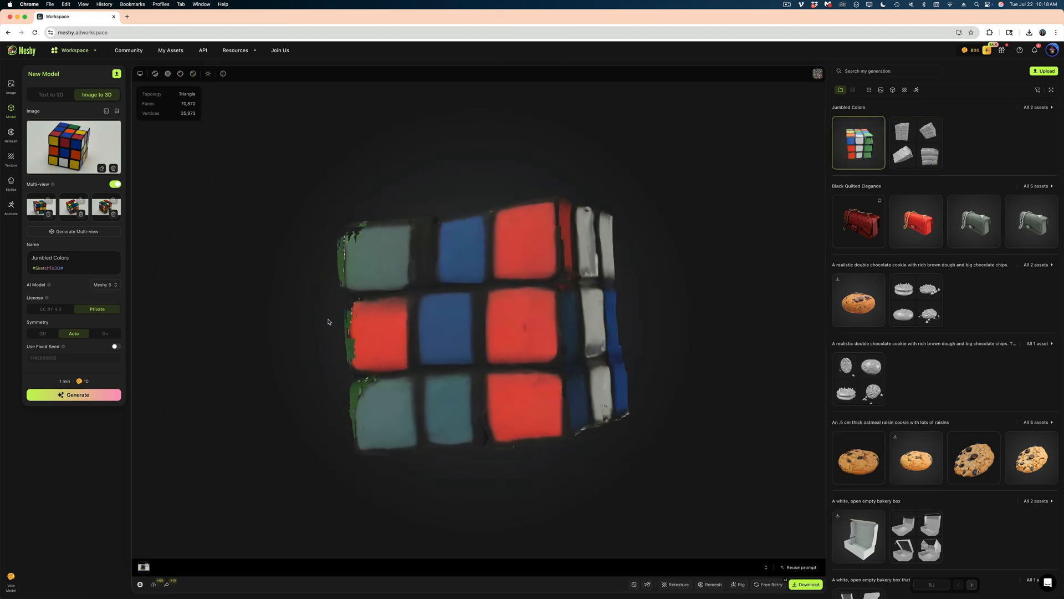
pyautogui.moveTo(328, 321); pyautogui.dragTo(515, 473)
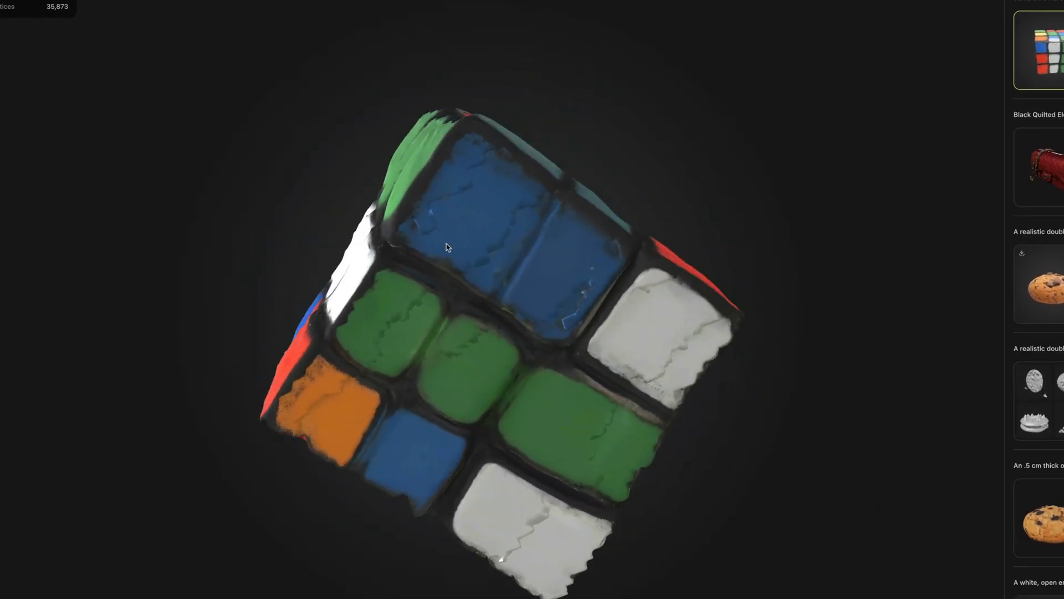
pyautogui.moveTo(446, 247); pyautogui.dragTo(509, 378)
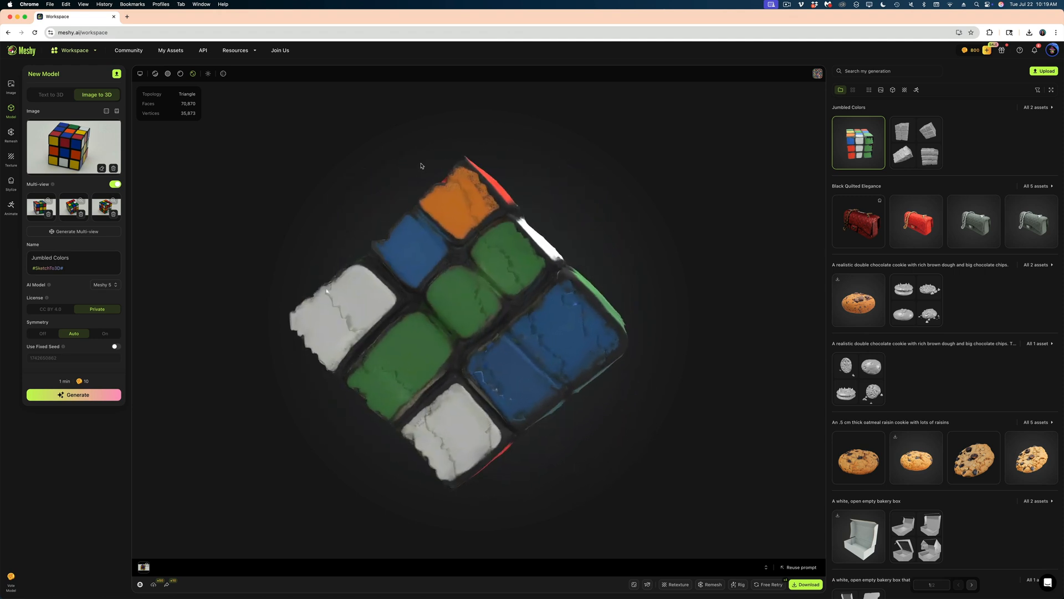
pyautogui.moveTo(421, 272); pyautogui.dragTo(506, 392)
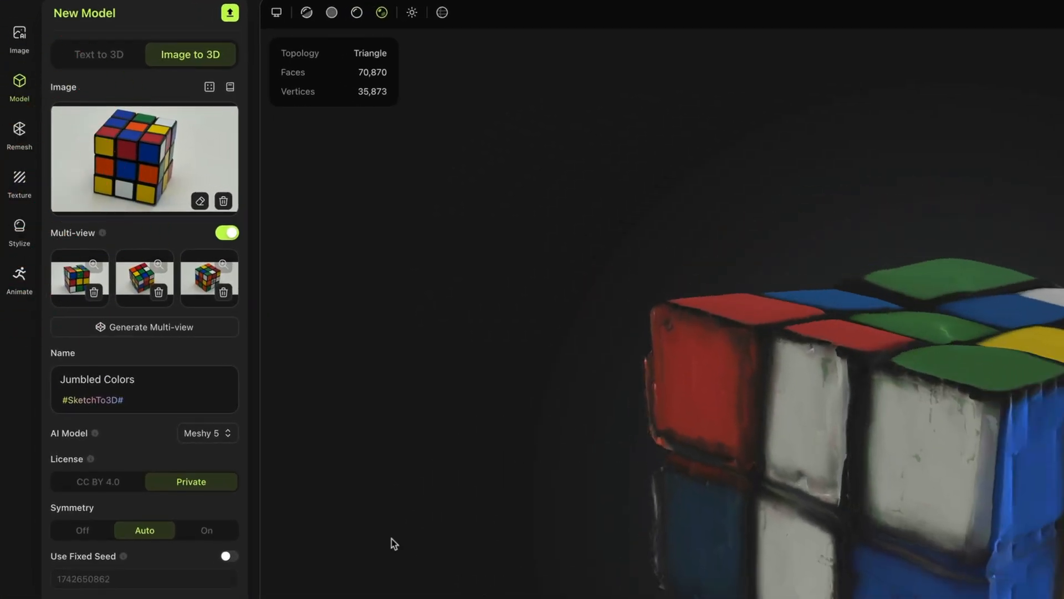
# - Retexture the cube with the brown fur photo as Image Input and inspect the result
pyautogui.click(19, 182)
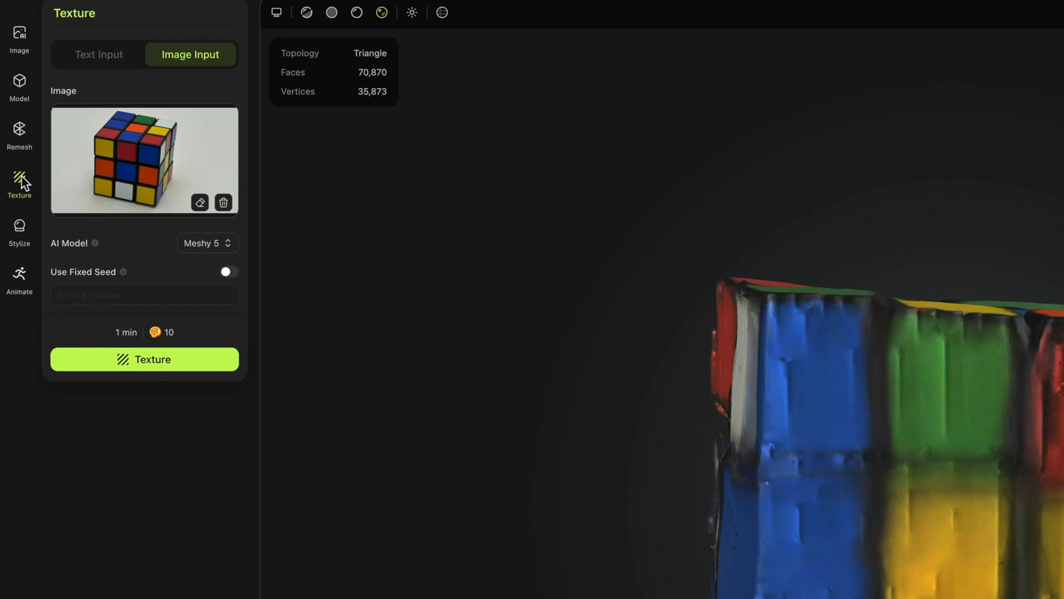
pyautogui.click(223, 202)
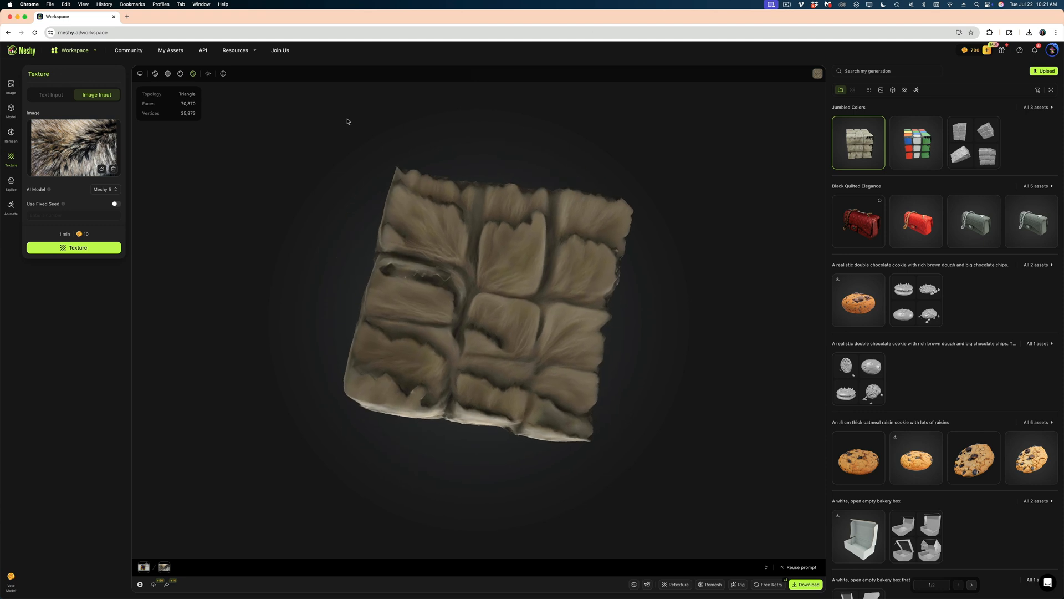
pyautogui.moveTo(347, 121); pyautogui.dragTo(503, 246)
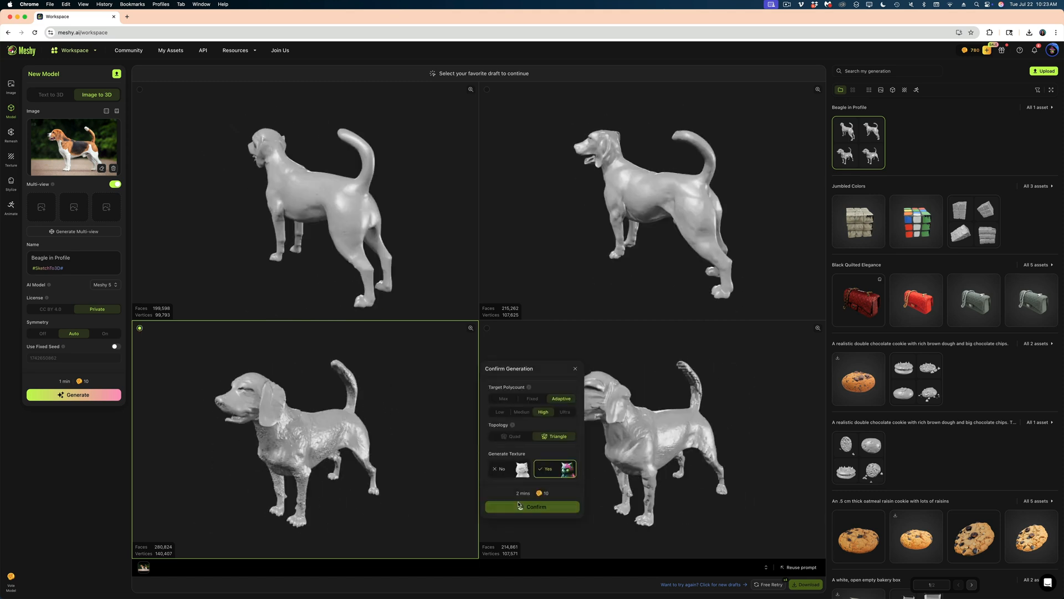
# - Confirm generating the chosen beagle draft with texture and view its side
pyautogui.click(531, 506)
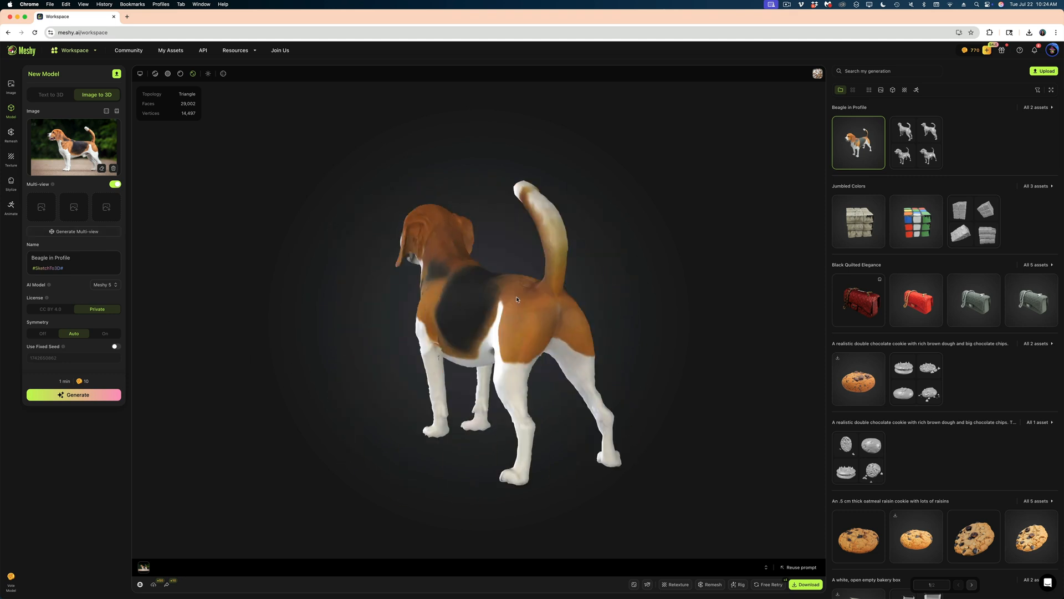
pyautogui.moveTo(515, 298); pyautogui.dragTo(434, 271)
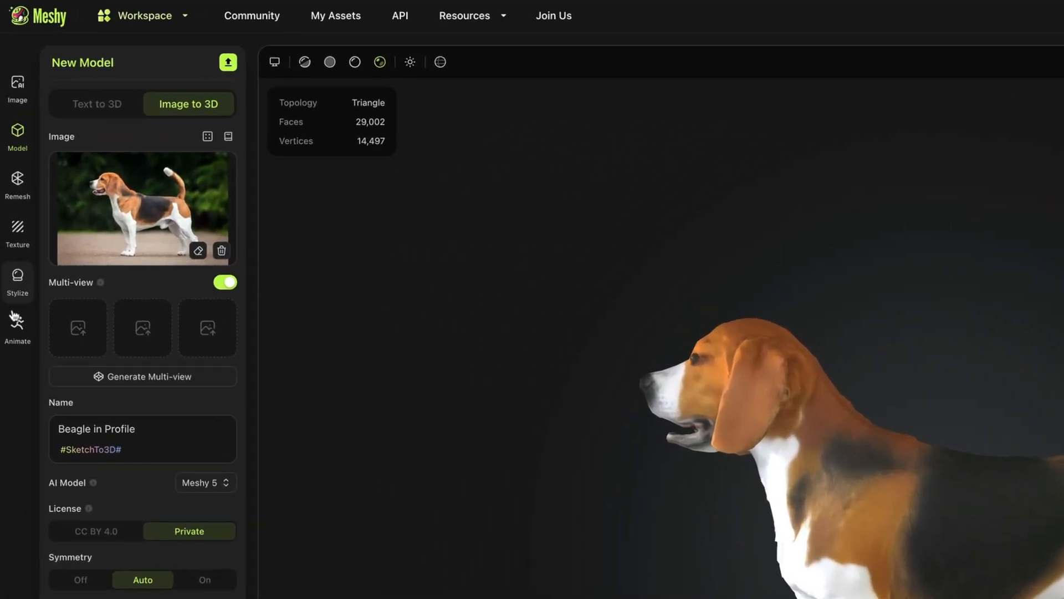
# - Start rigging the beagle in Animate with height about 0.22 and proceed to marker placement
pyautogui.click(17, 326)
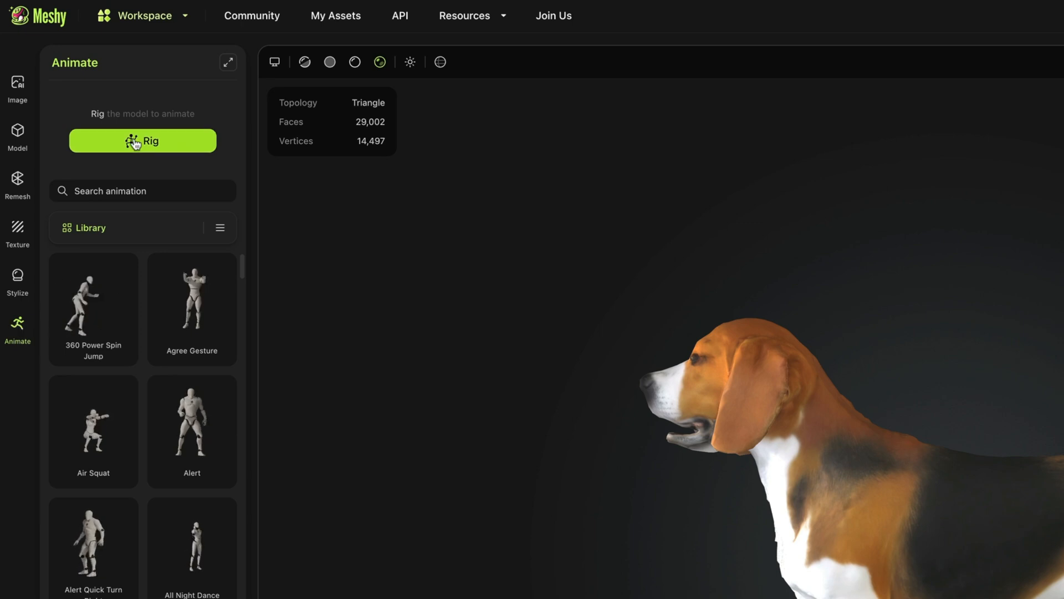
pyautogui.click(143, 141)
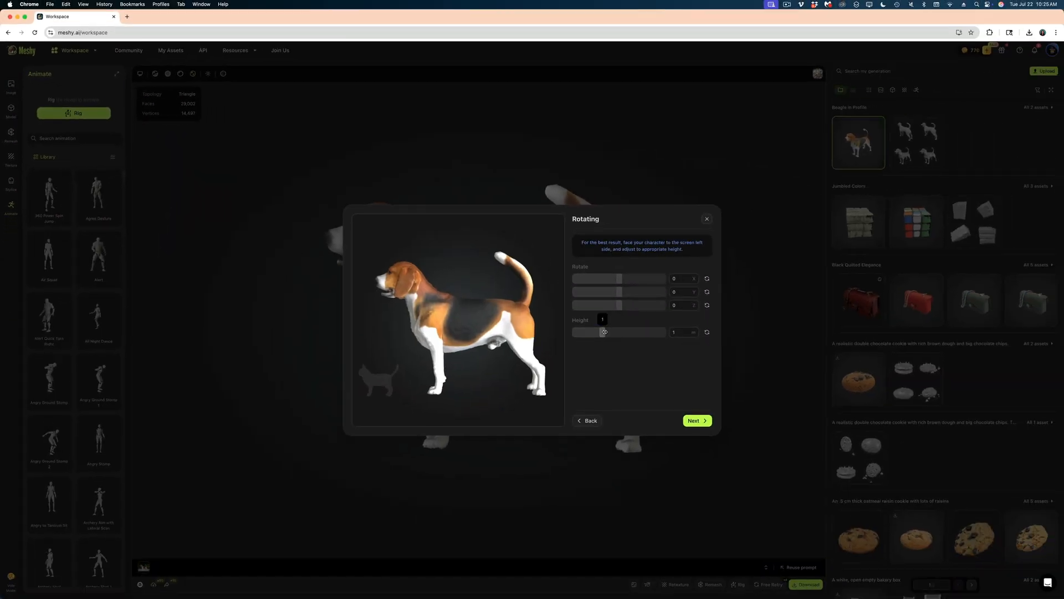
pyautogui.moveTo(603, 331); pyautogui.dragTo(577, 331)
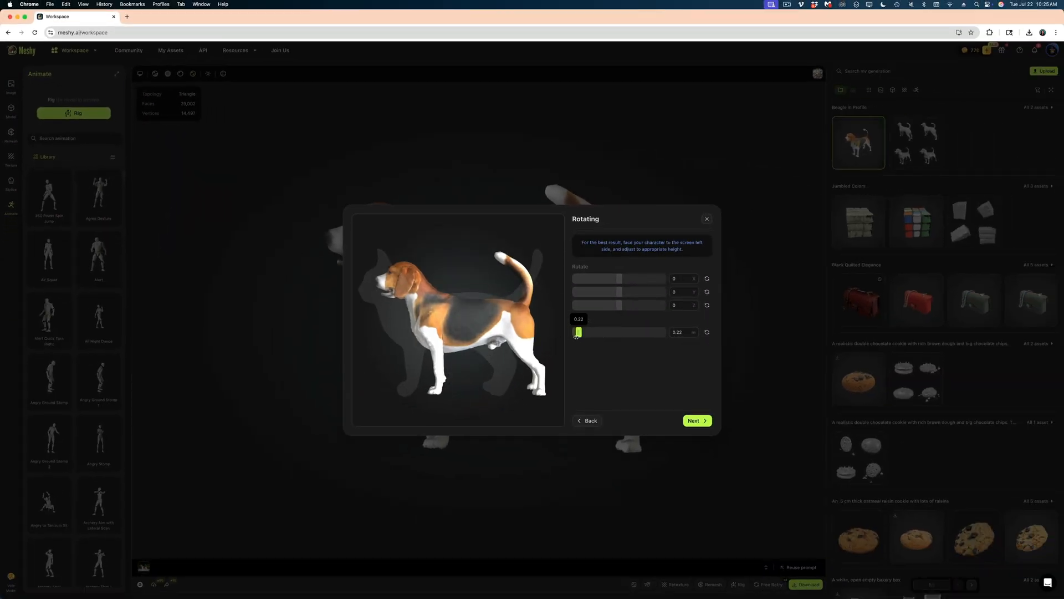
pyautogui.moveTo(577, 331); pyautogui.dragTo(580, 332)
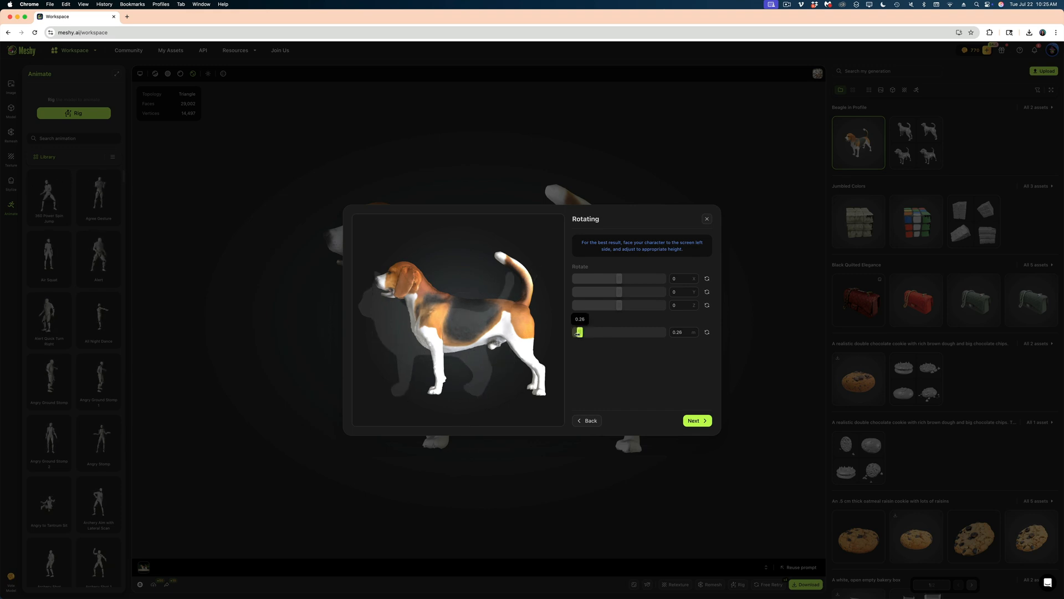
pyautogui.moveTo(579, 331); pyautogui.dragTo(577, 331)
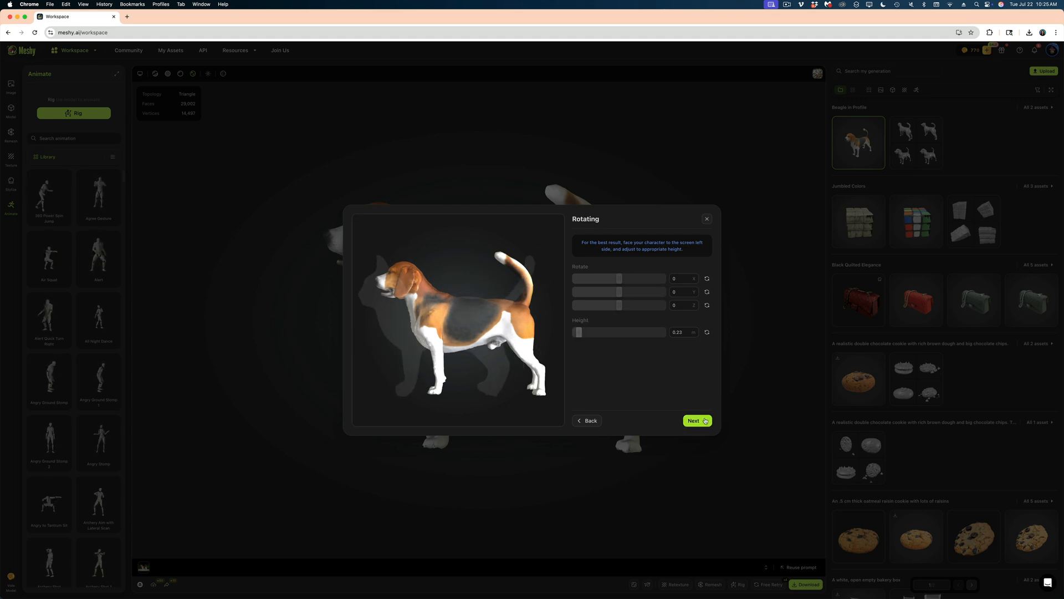
pyautogui.click(696, 421)
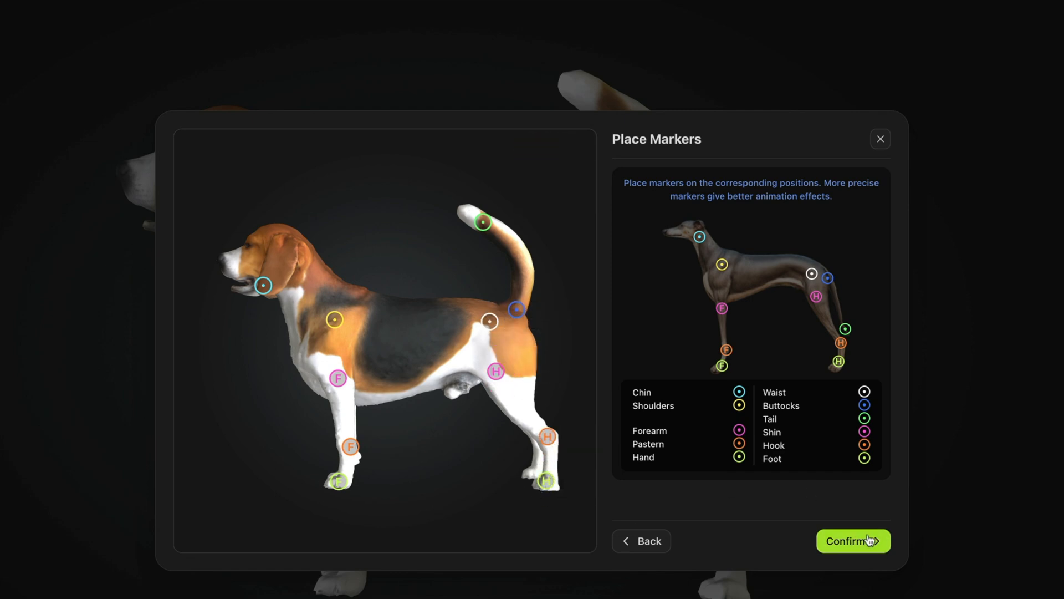
# - Confirm the placed joint markers and apply the Walking animation to the beagle
pyautogui.click(854, 541)
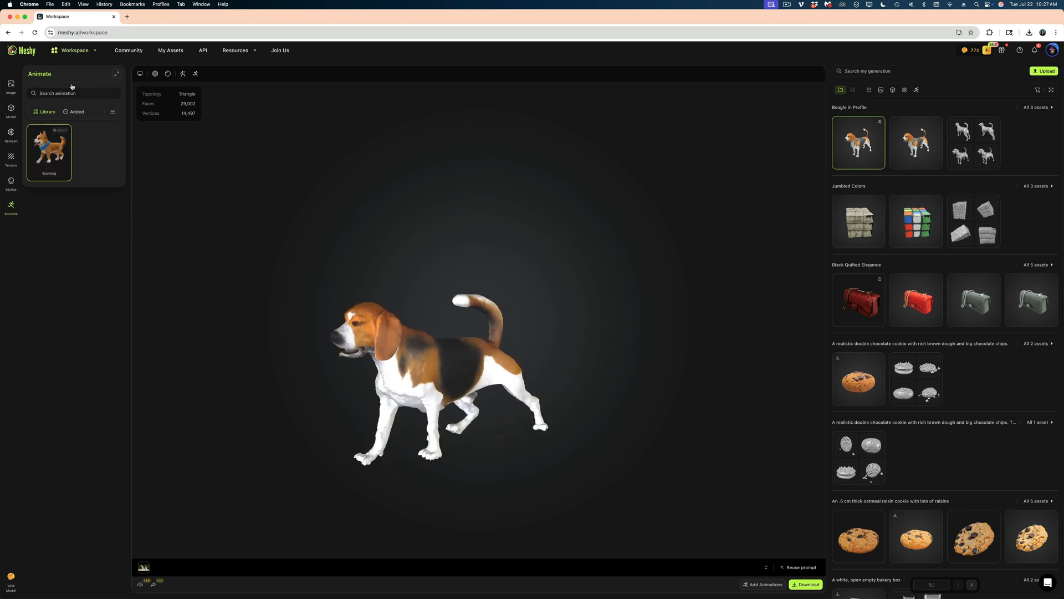
pyautogui.click(73, 93)
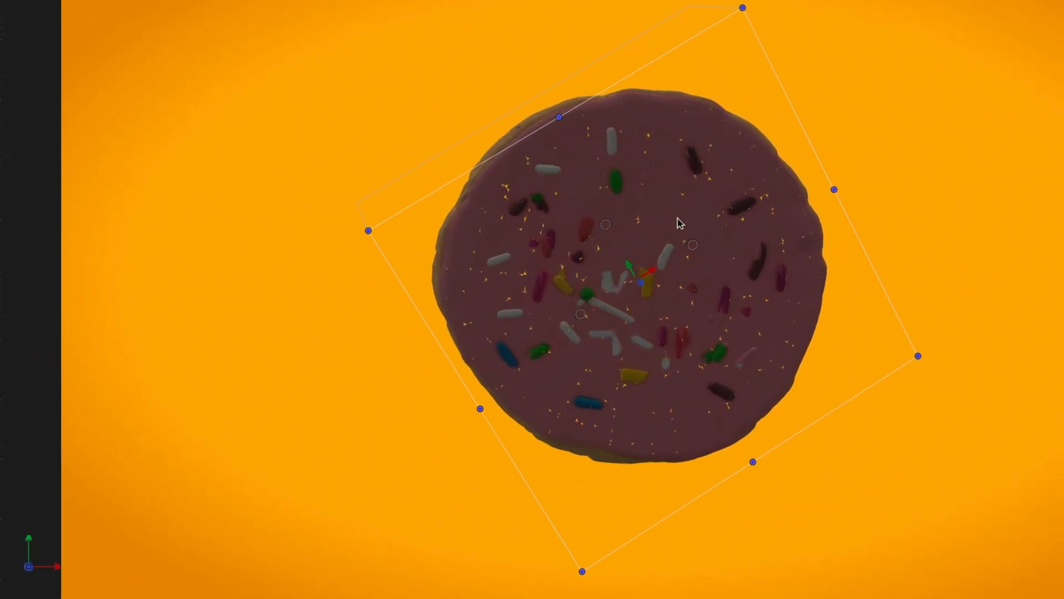
# - Rotate the 3D sprinkle cookie to a new angle over the orange backdrop
pyautogui.moveTo(680, 224); pyautogui.dragTo(684, 285)
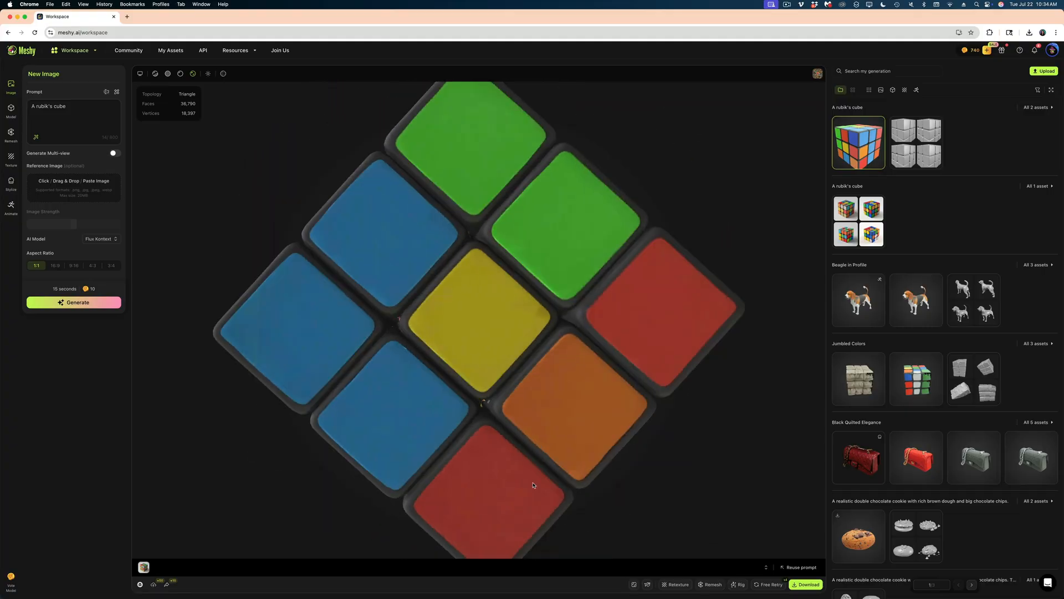
# - Orbit the text-prompt Rubik's cube model to inspect it
pyautogui.moveTo(475, 272); pyautogui.dragTo(374, 380)
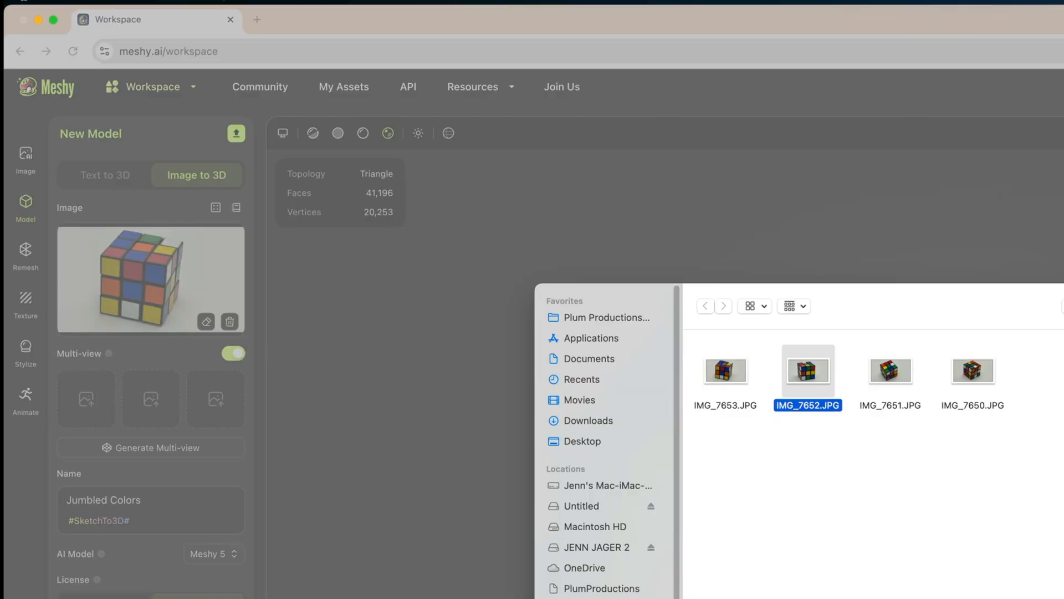
# - Add IMG_7652.JPG and a second cube photo as multi-view images
pyautogui.doubleClick(808, 371)
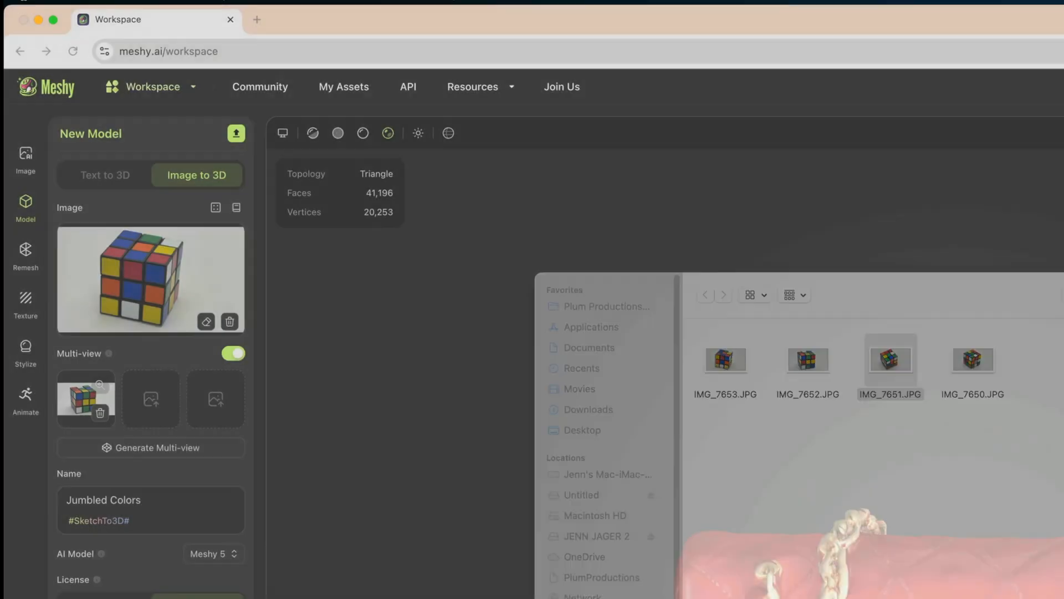
pyautogui.click(972, 370)
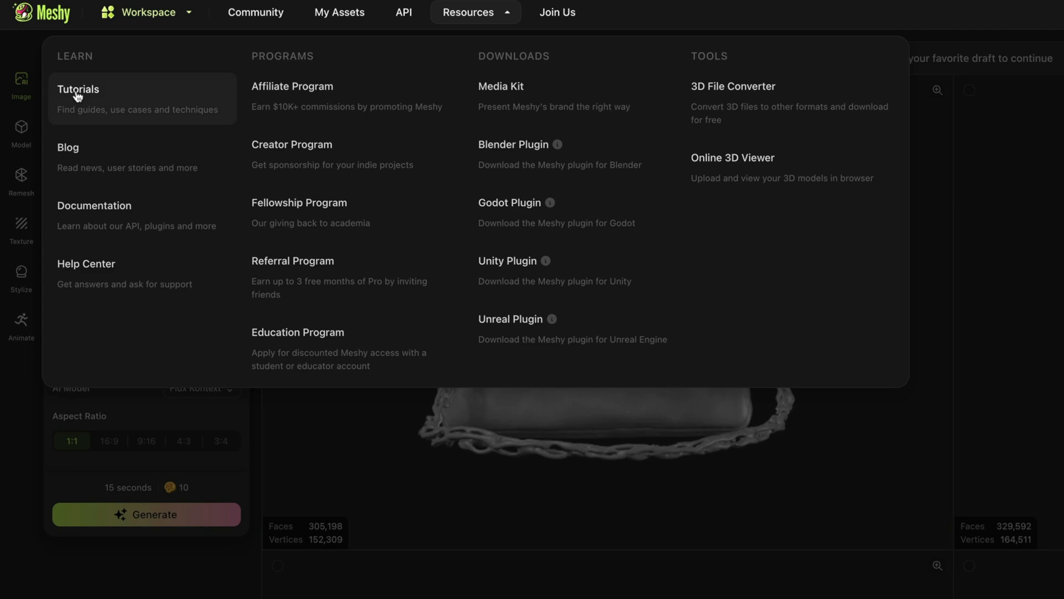
# - Go to Meshy's Tutorials page from the Resources menu
pyautogui.click(78, 88)
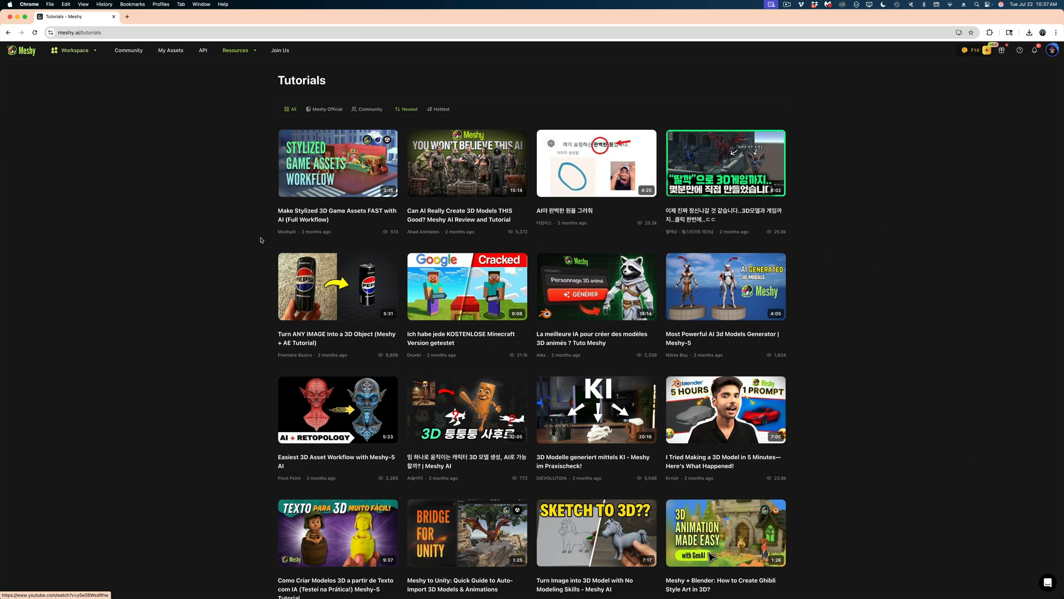
pyautogui.moveTo(209, 226)
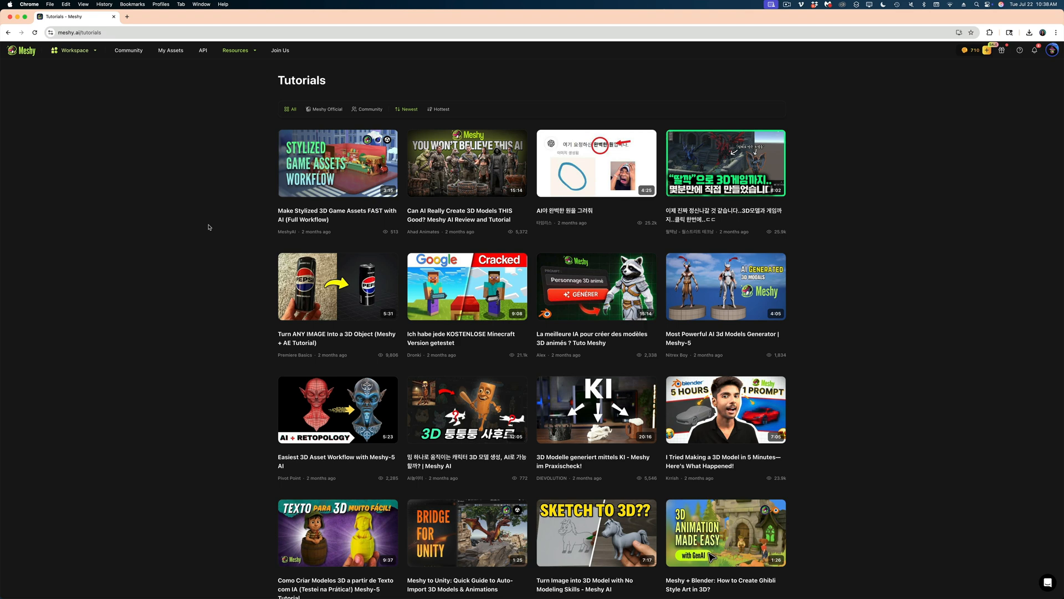
pyautogui.scroll(-3)
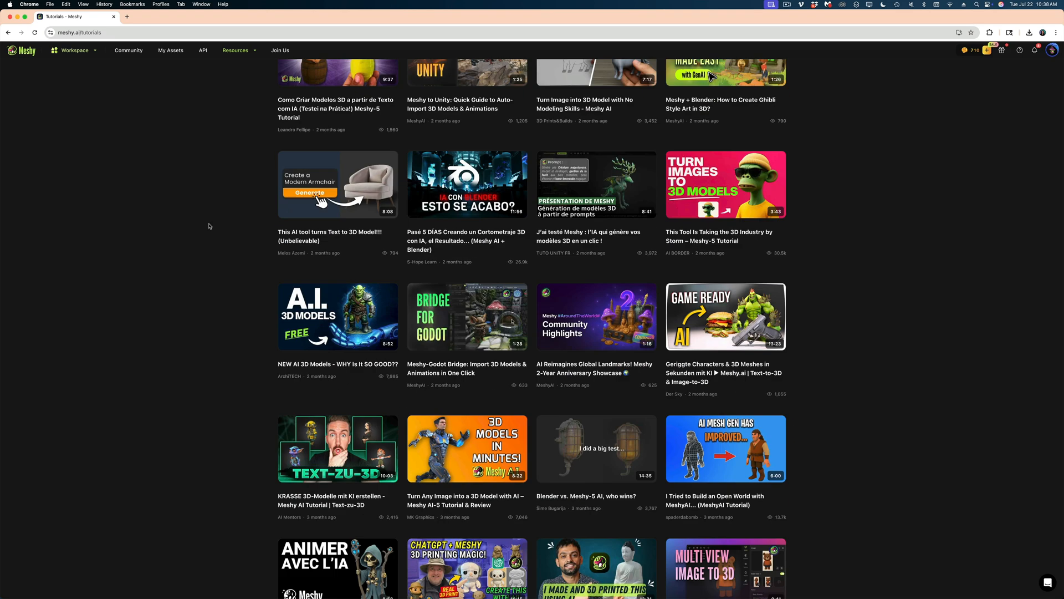
pyautogui.scroll(-3)
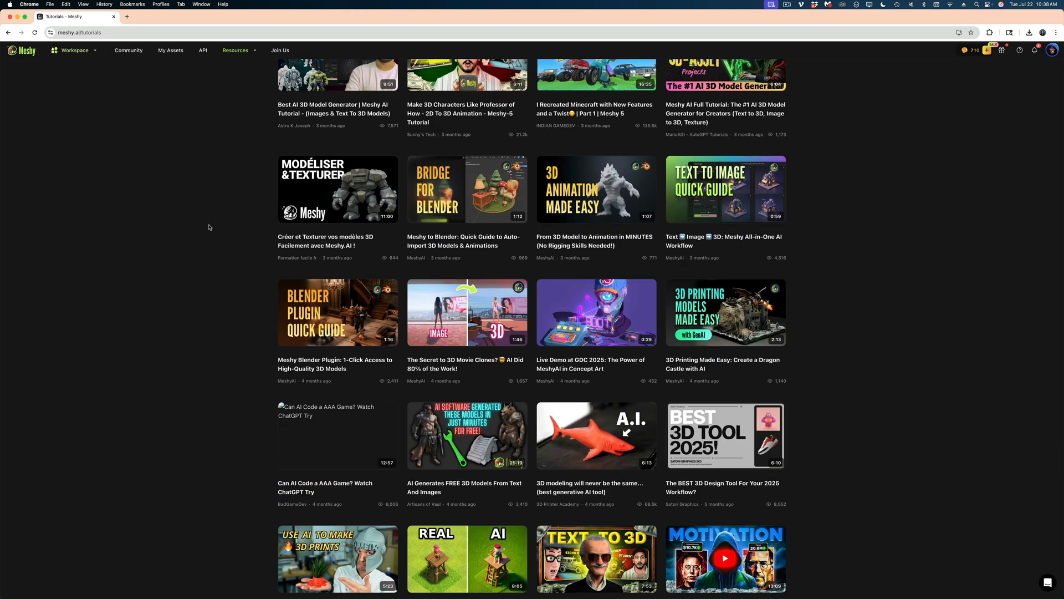
pyautogui.scroll(-3)
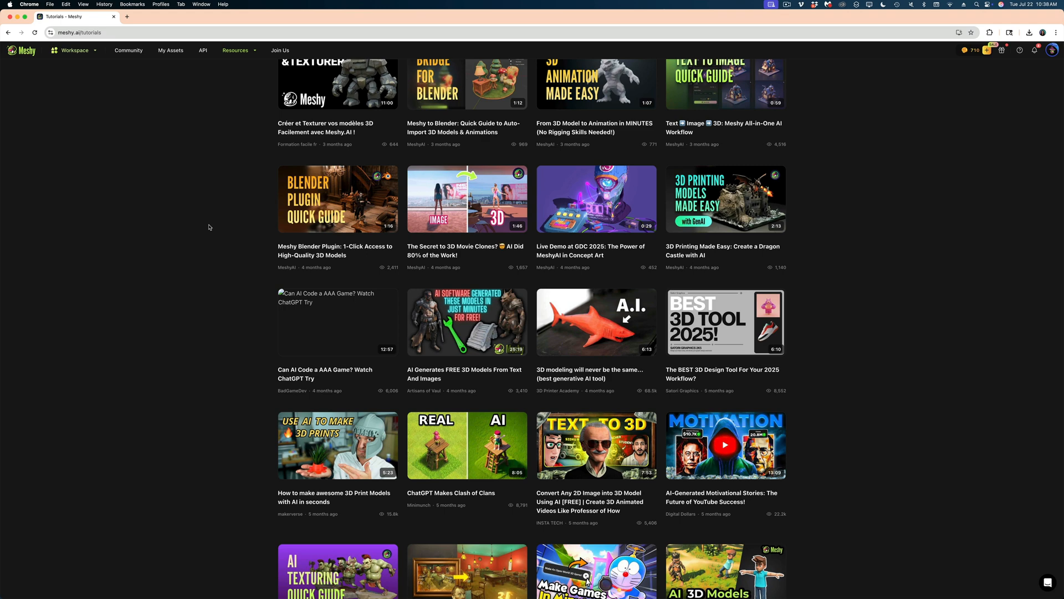
pyautogui.scroll(-3)
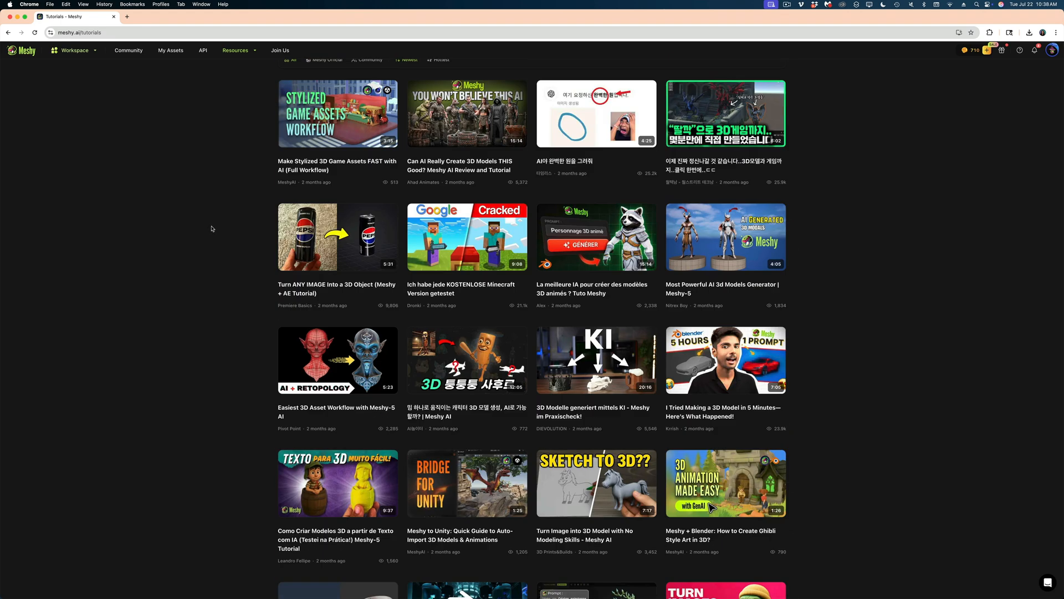
pyautogui.scroll(3)
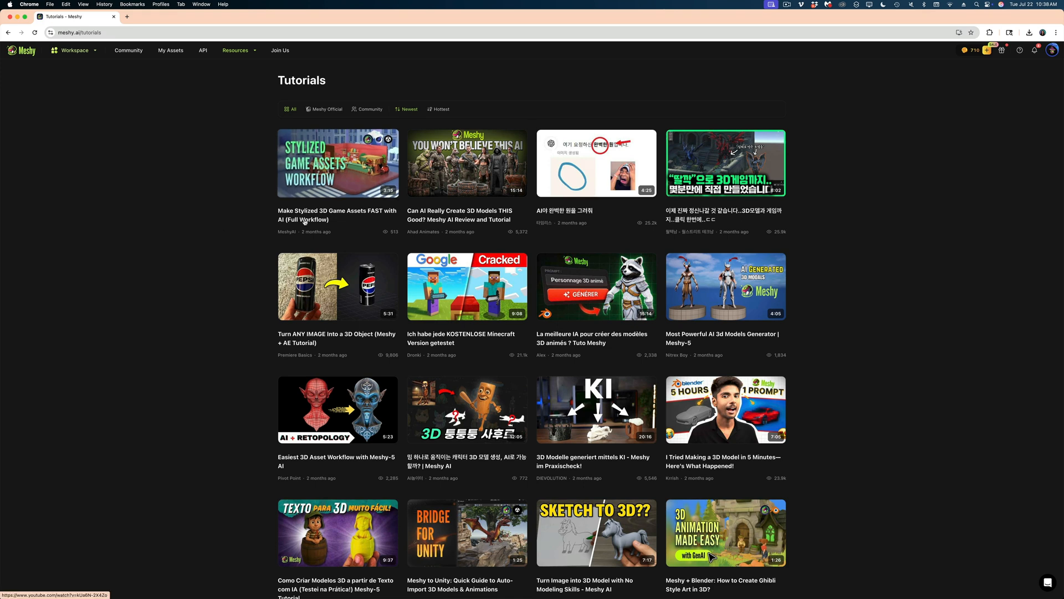